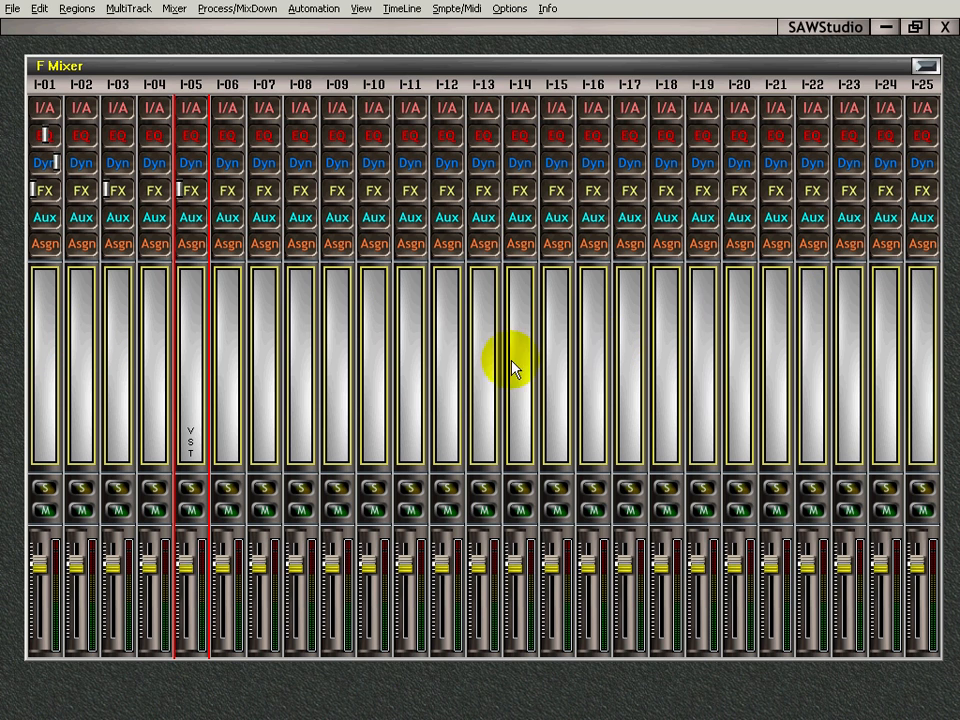
mouse_move(156, 376)
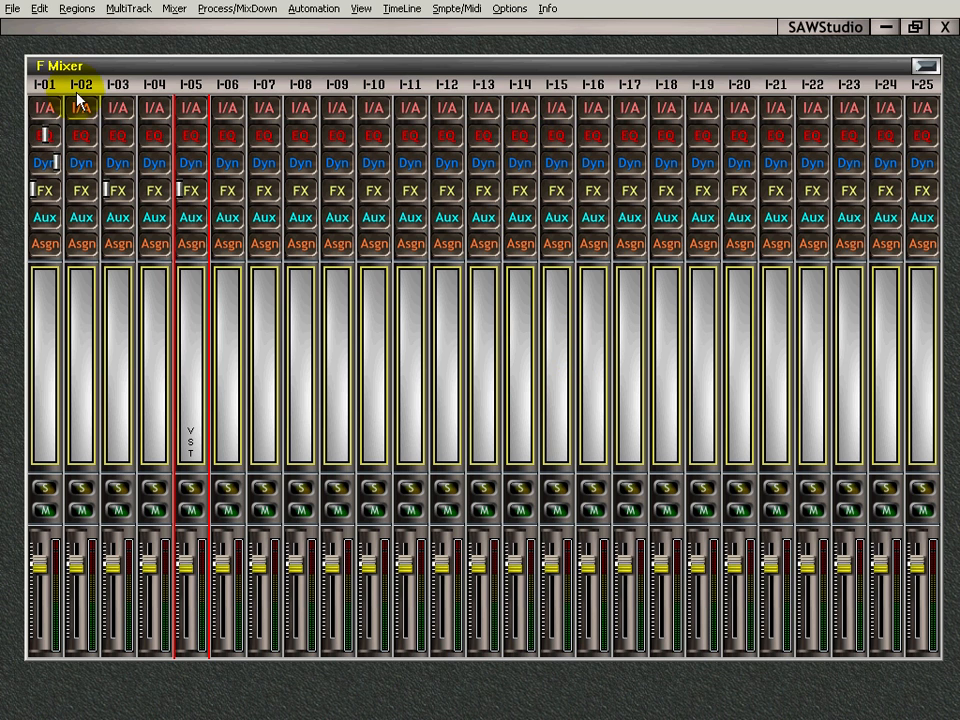
mouse_move(264, 162)
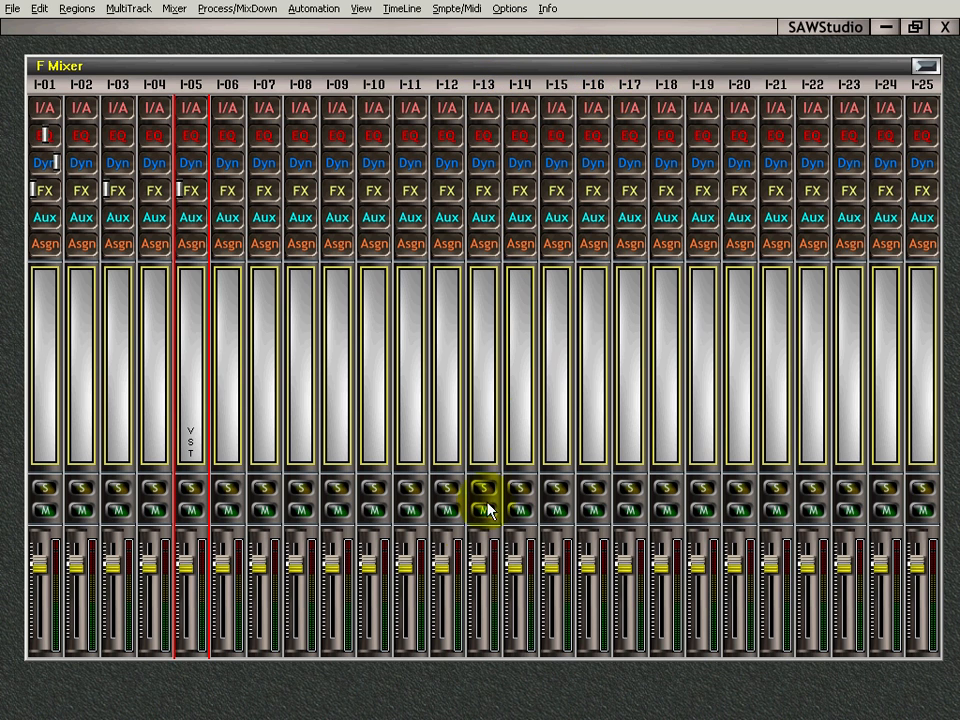
mouse_move(336, 528)
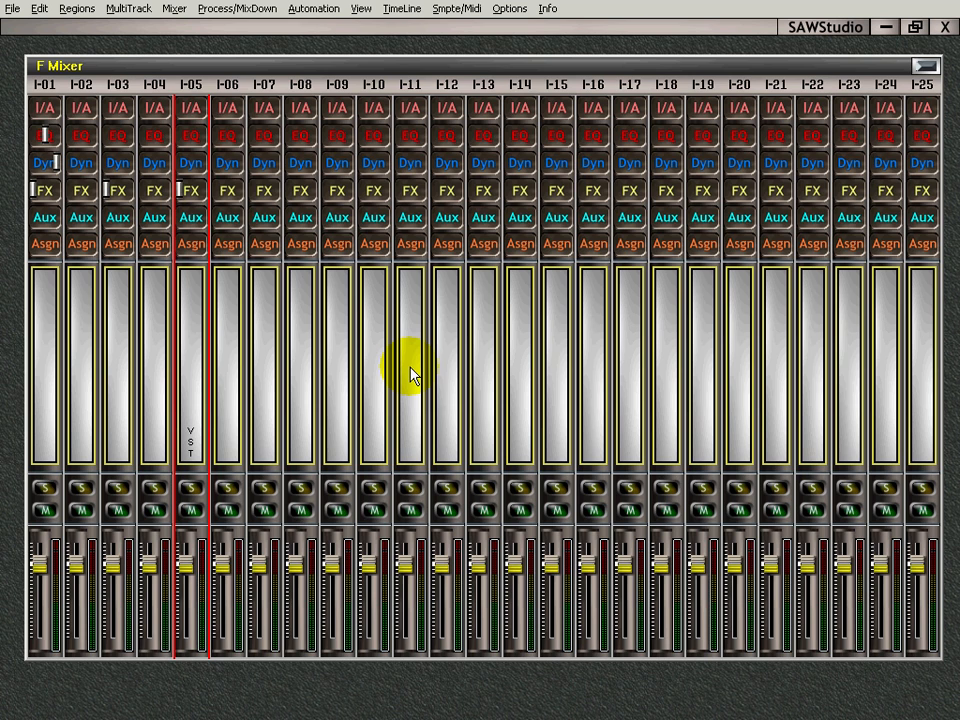
- Bring up the FM7 soft synth patched on track 5 from its VST button
left_click(128, 8)
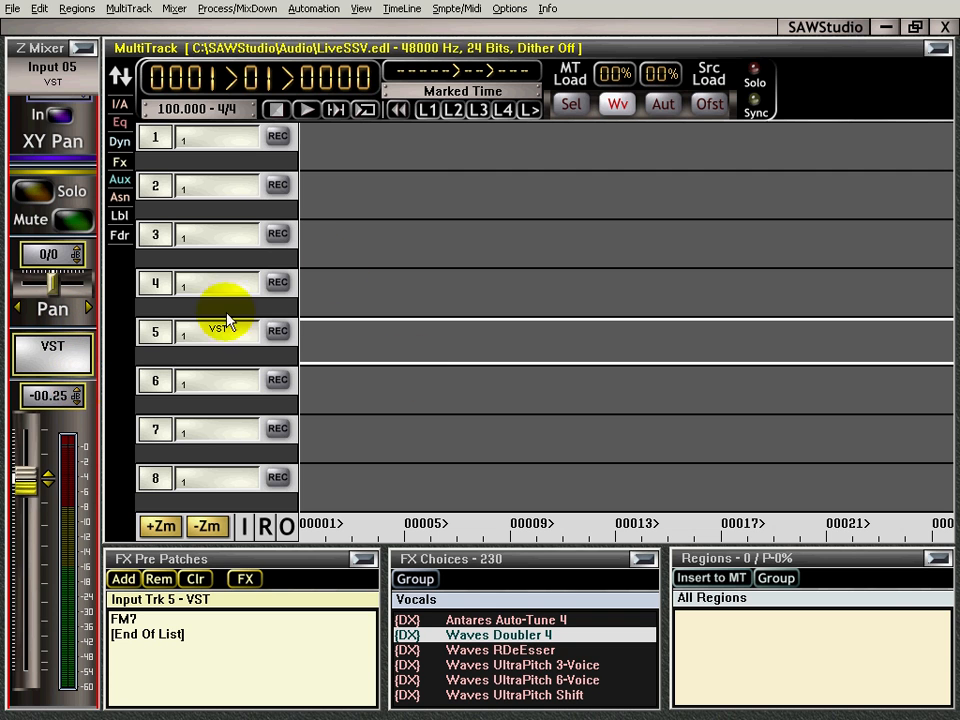
mouse_move(408, 348)
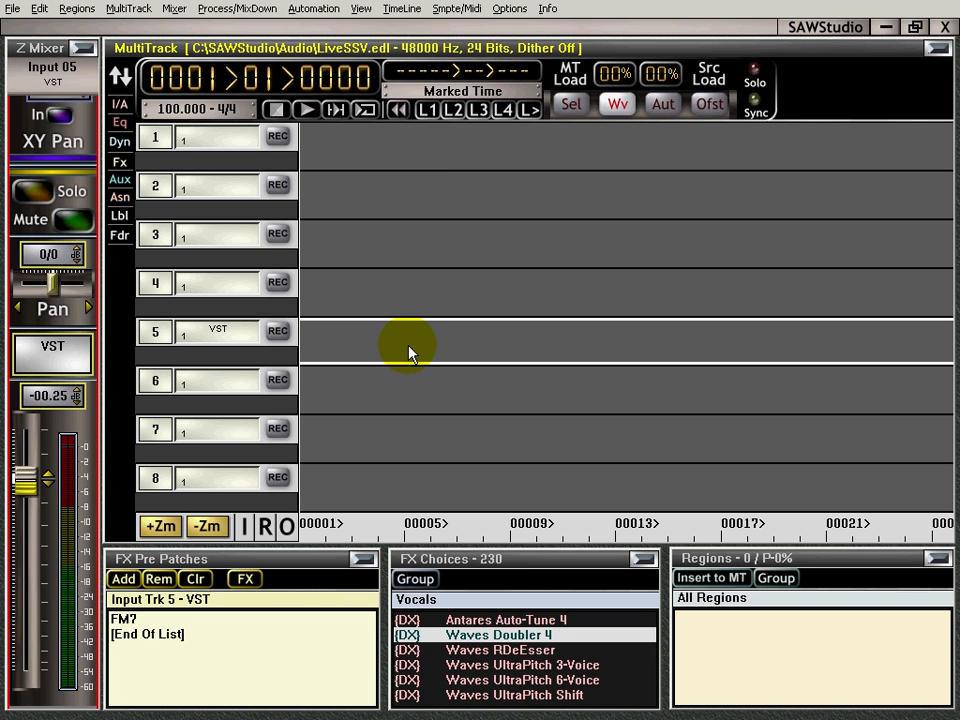
mouse_move(408, 388)
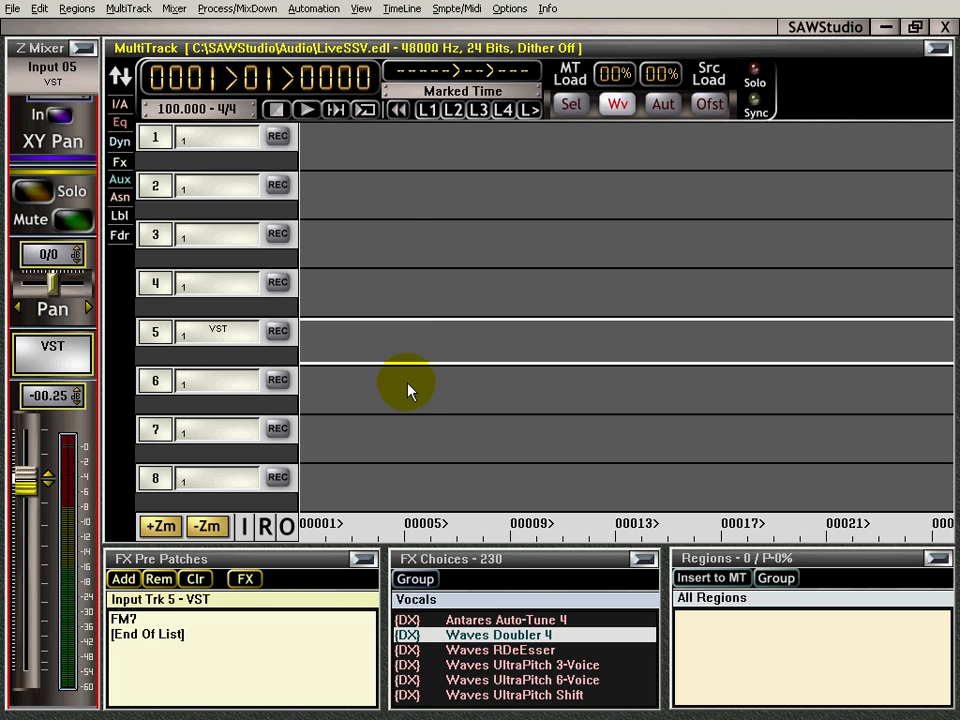
mouse_move(404, 404)
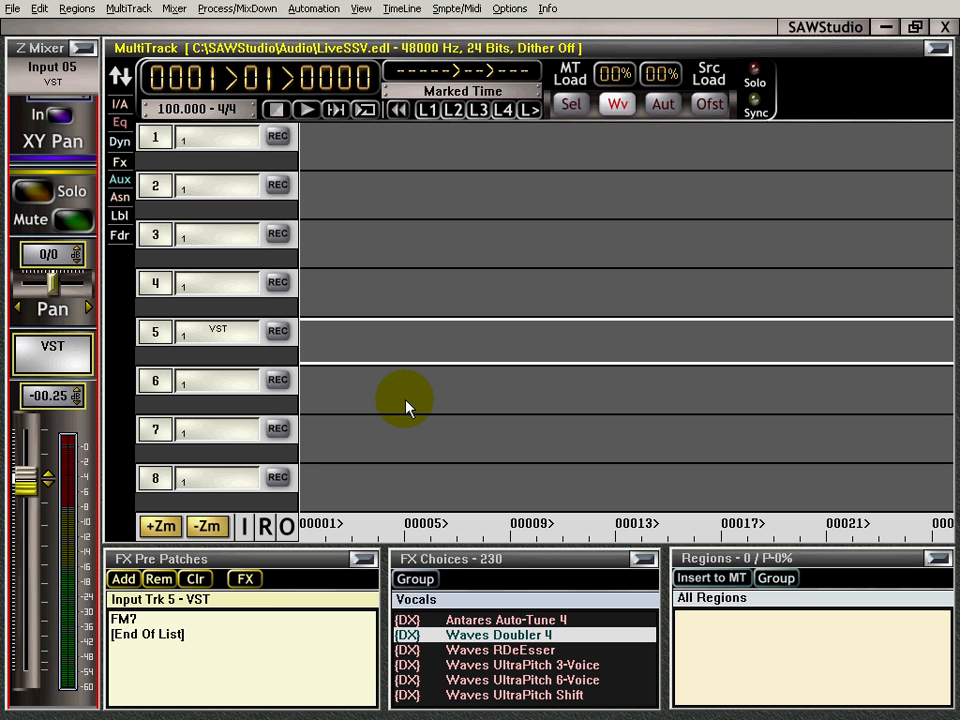
mouse_move(104, 404)
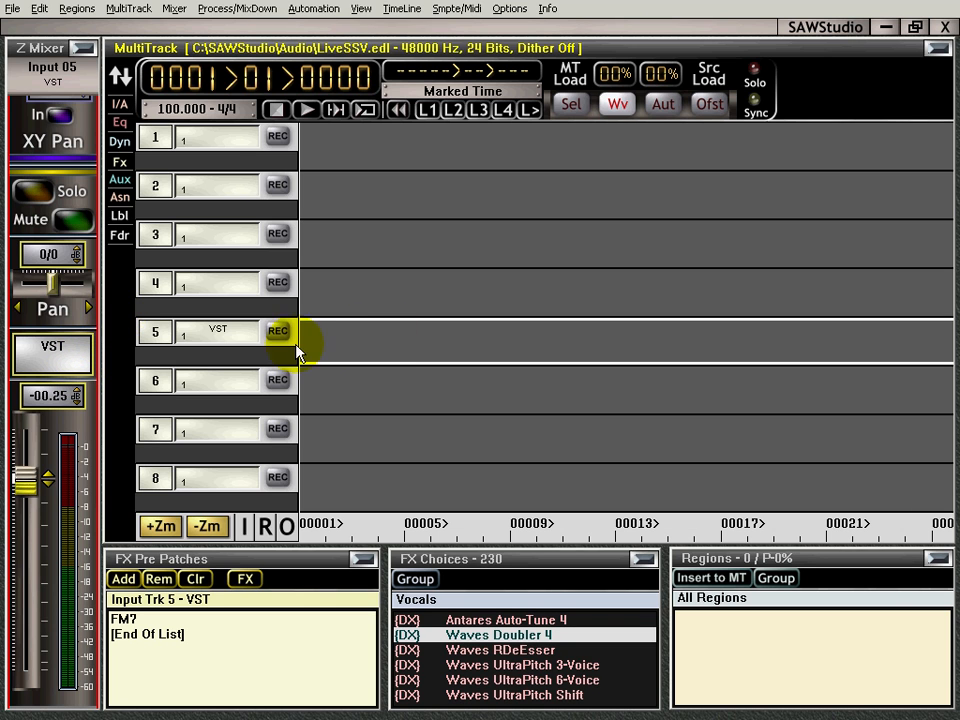
left_click(216, 330)
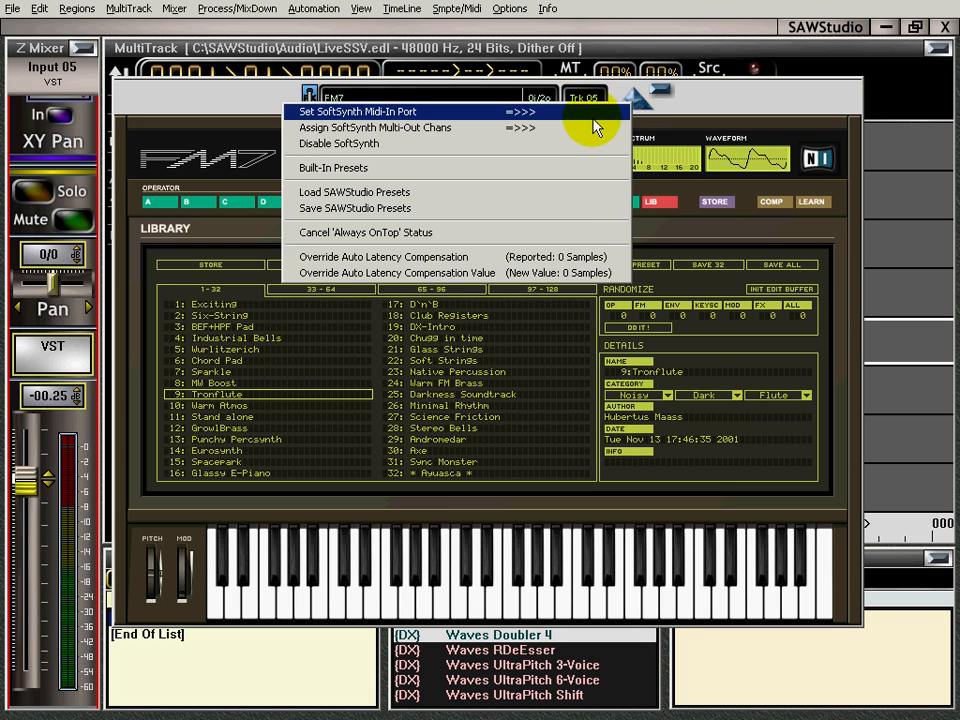
- Assign the FM7's SoftSynth Midi-In Port, play a test note, and close the synth window
left_click(356, 112)
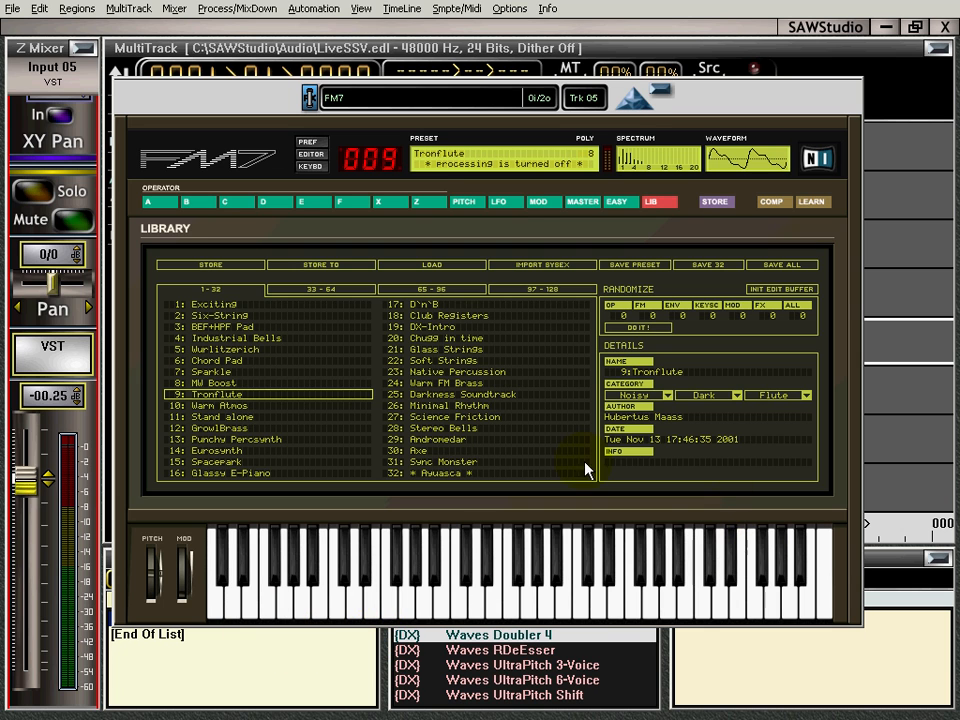
mouse_move(610, 110)
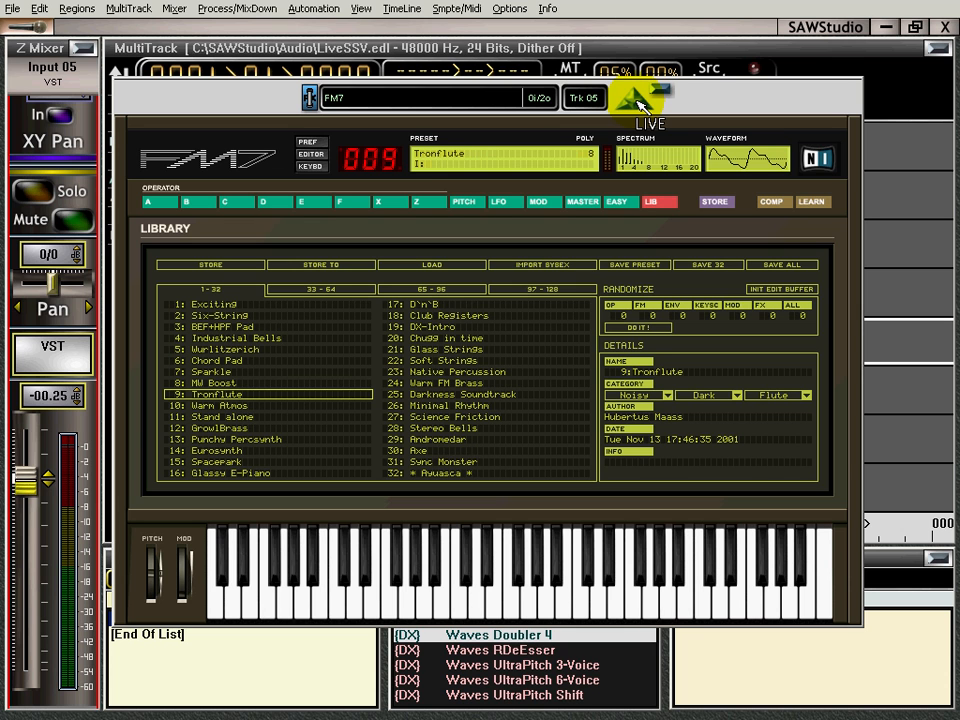
mouse_move(700, 120)
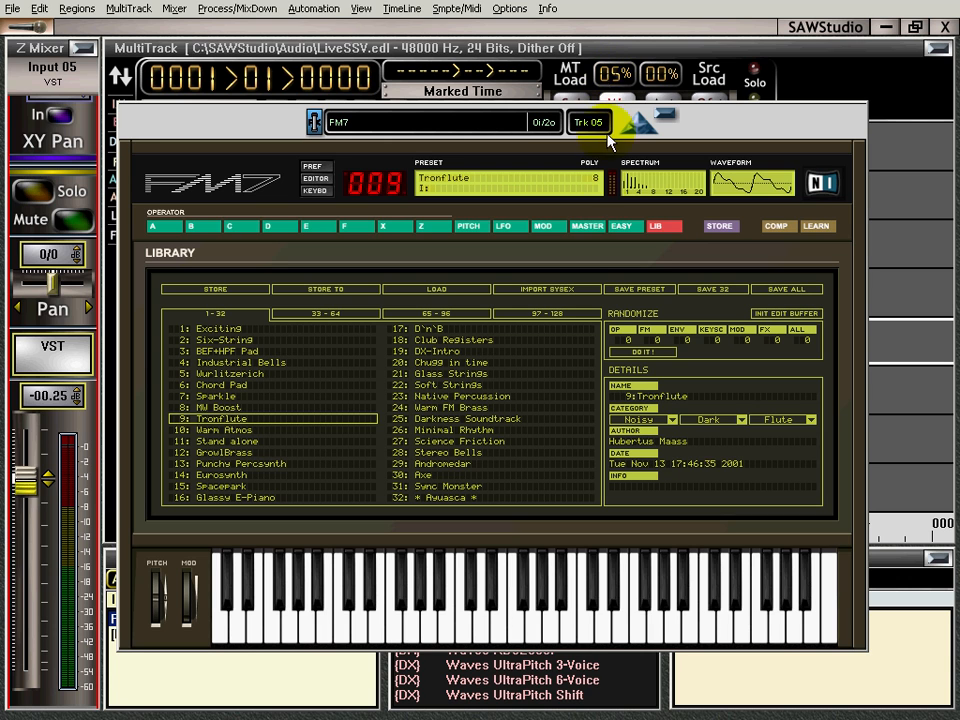
left_click(378, 624)
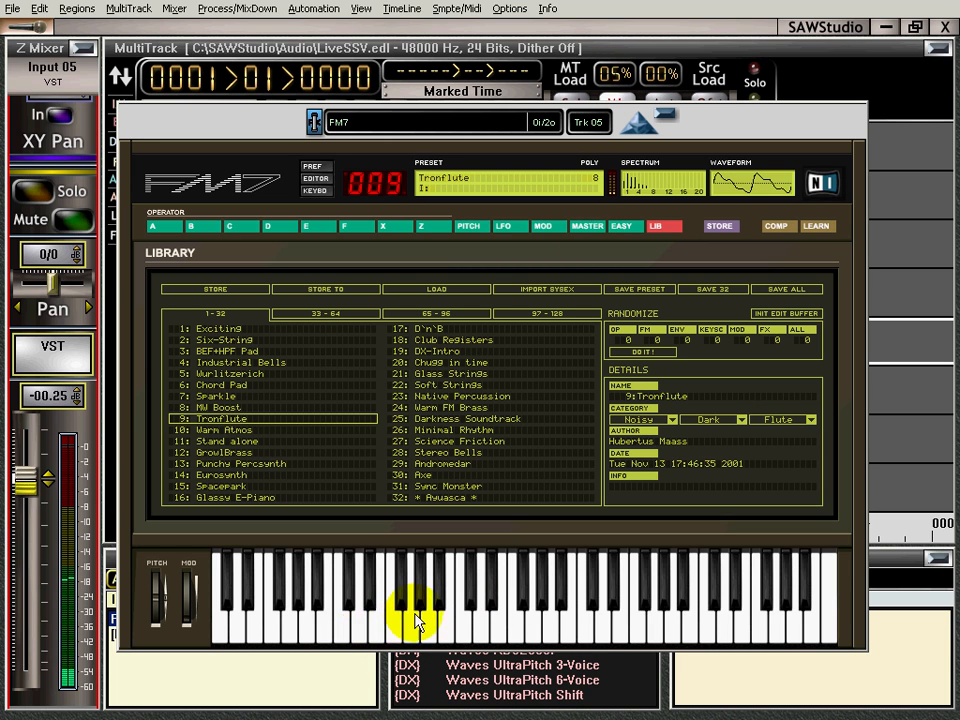
left_click(470, 616)
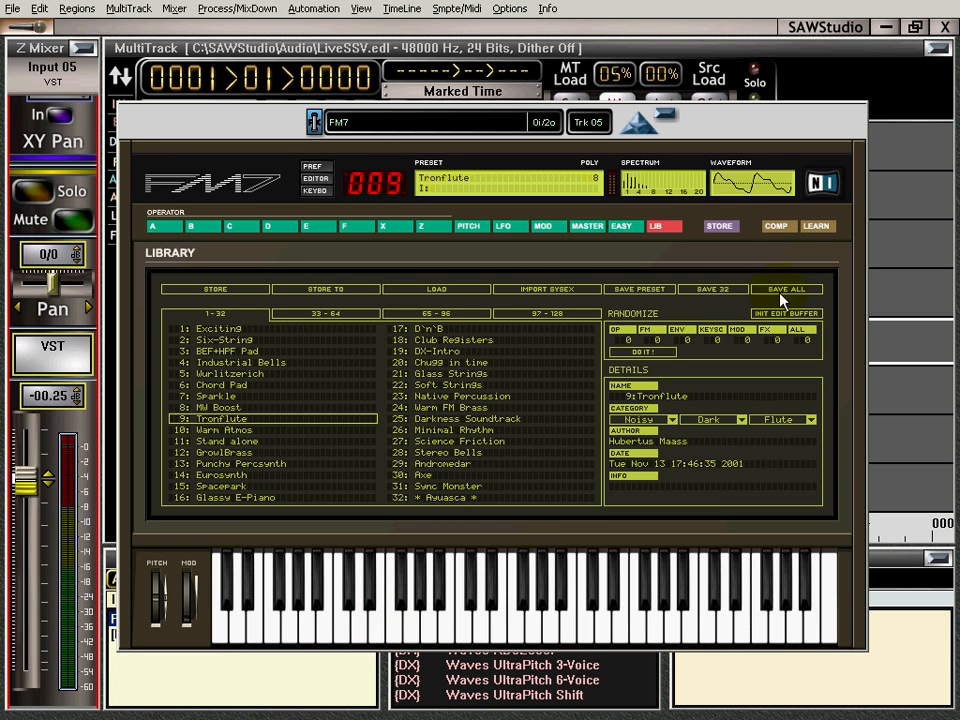
mouse_move(648, 122)
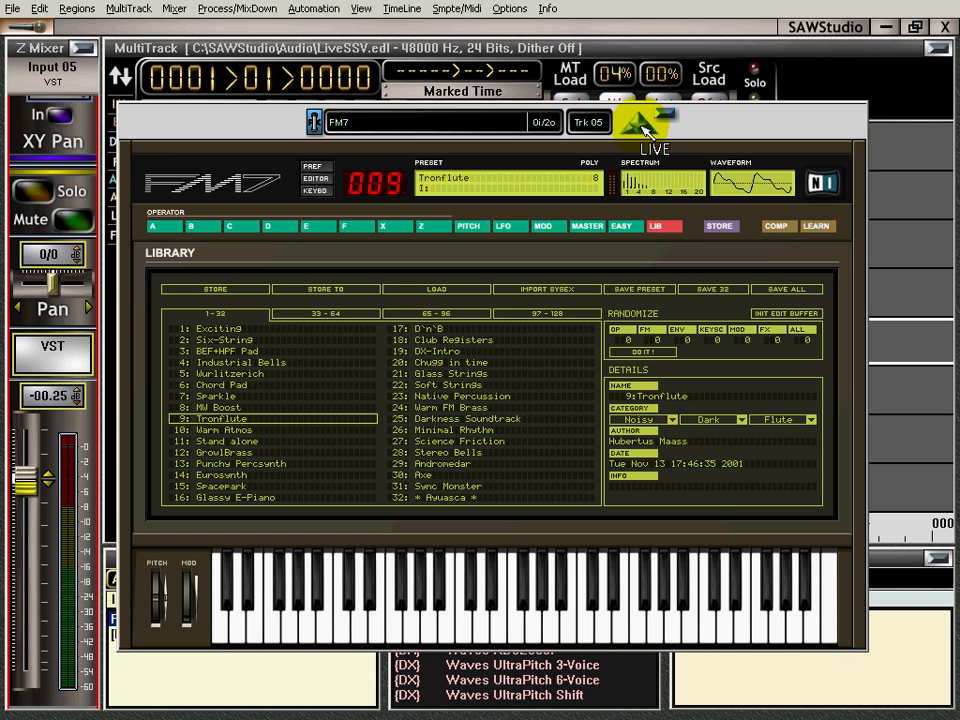
left_click(654, 136)
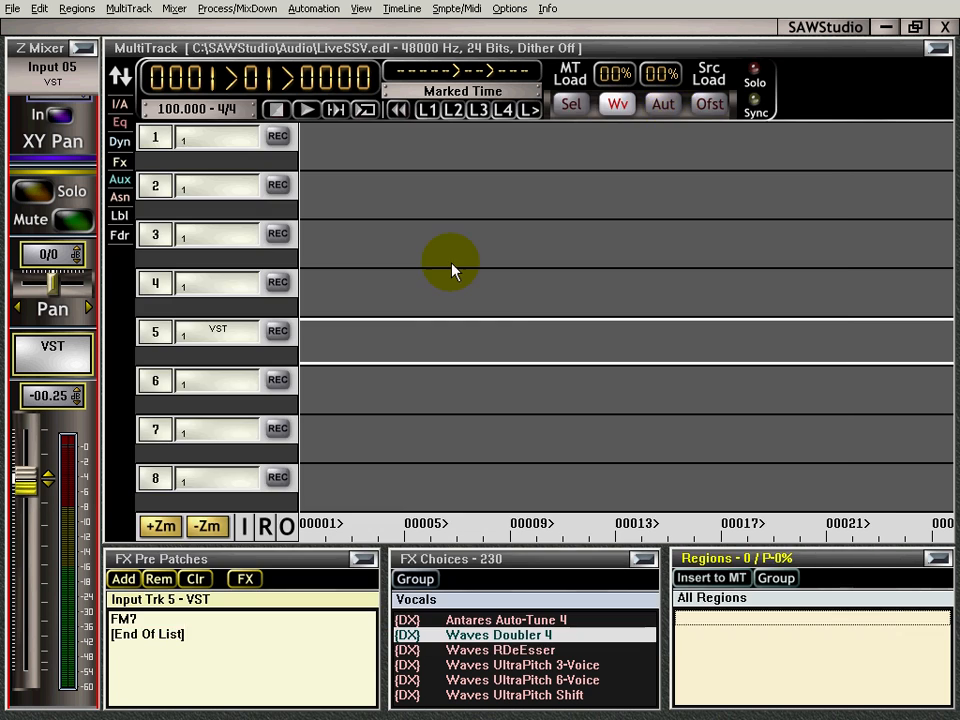
mouse_move(432, 252)
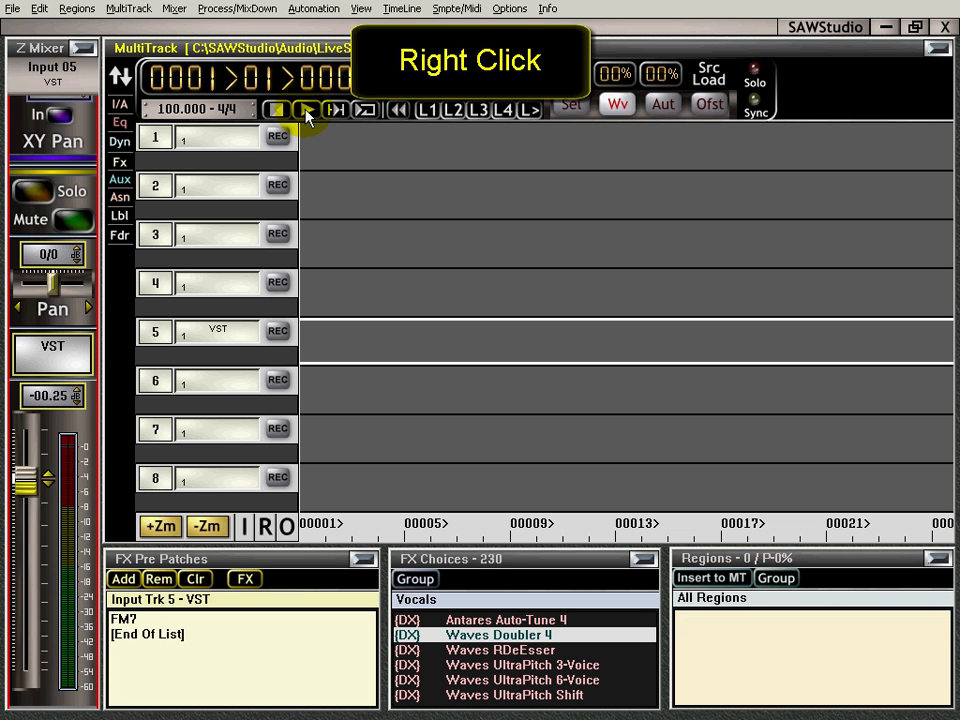
- Reset the transport and open the Midi WorkShop from track 5's mixer channel
right_click(308, 110)
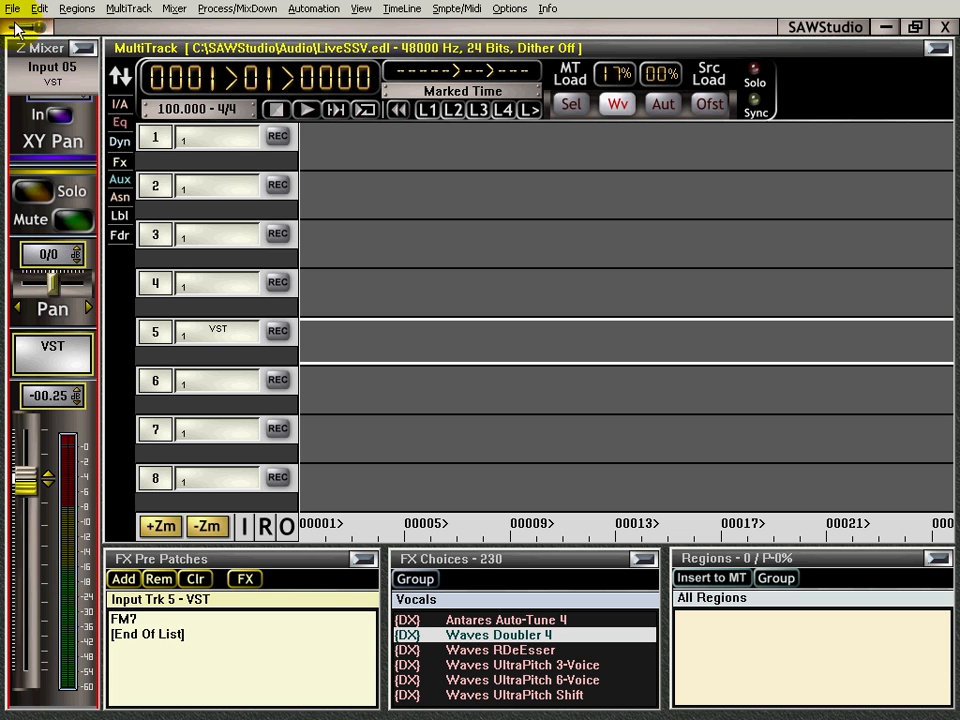
left_click(304, 110)
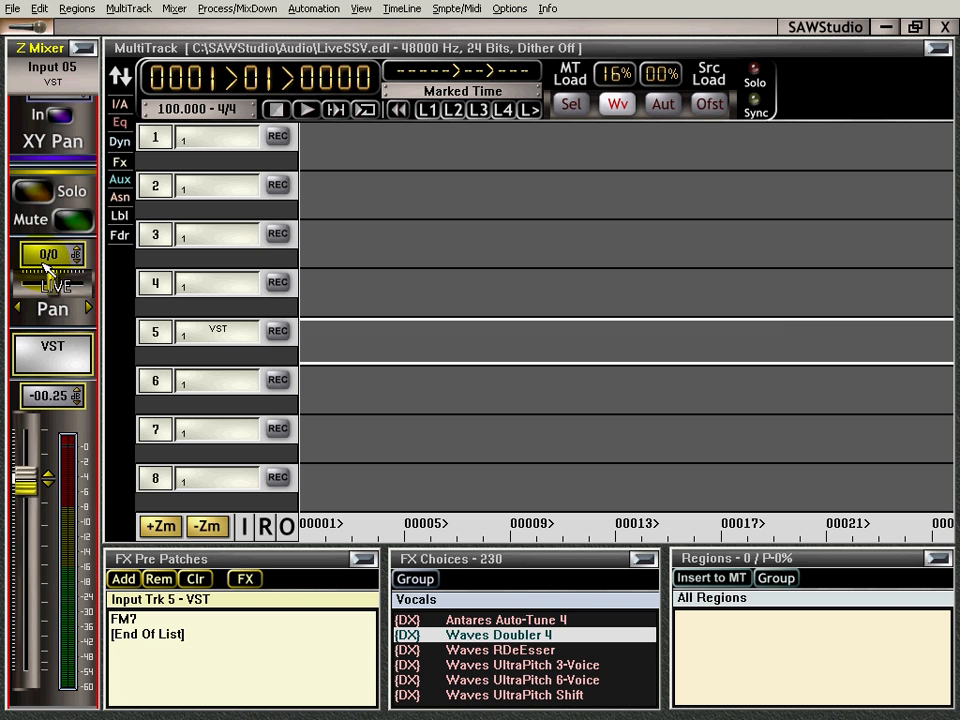
left_click(52, 284)
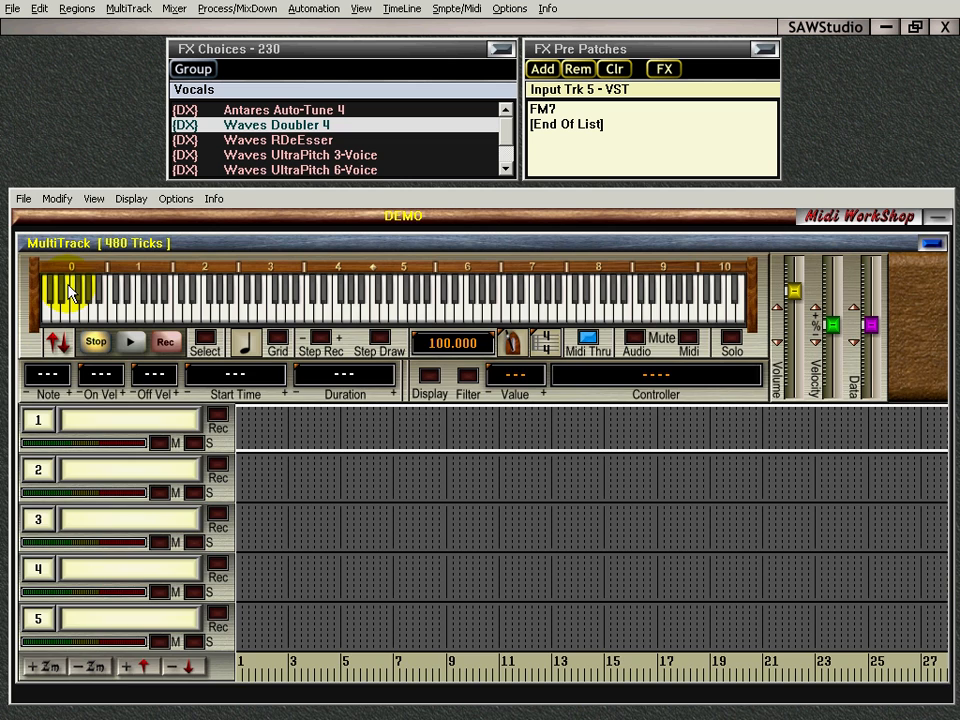
mouse_move(316, 216)
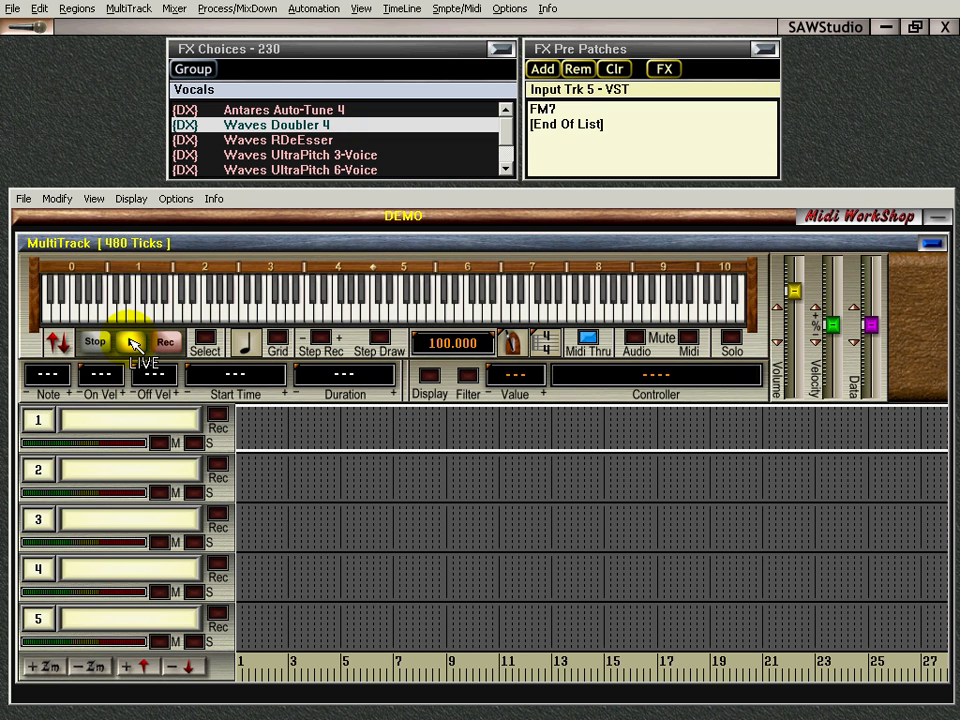
- Start MIDI playback in the Midi WorkShop to audition the empty note tracks
left_click(132, 342)
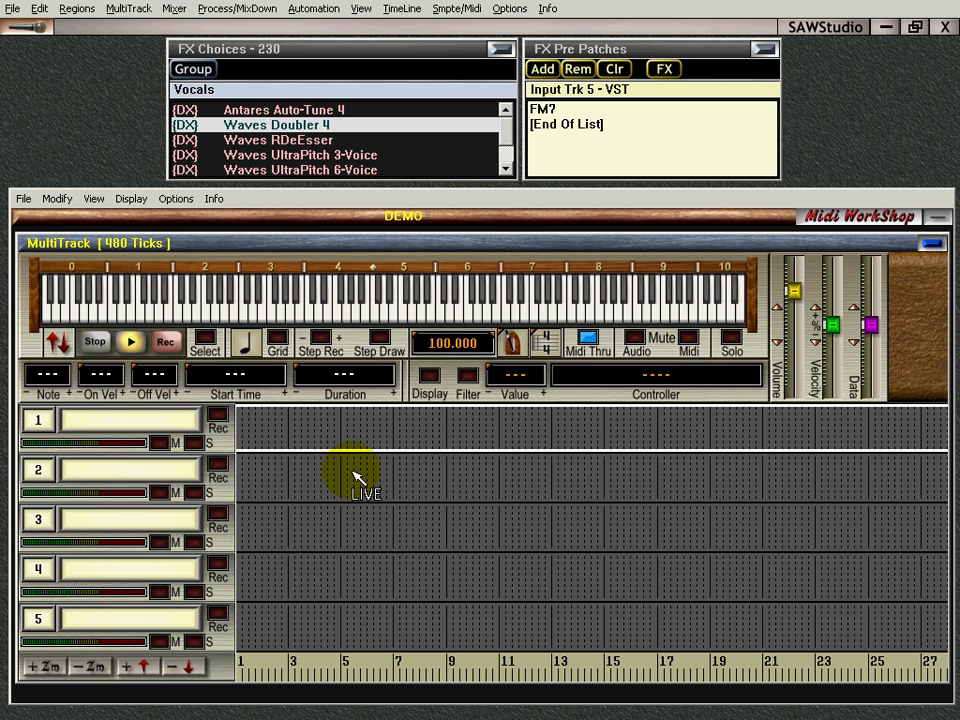
mouse_move(24, 198)
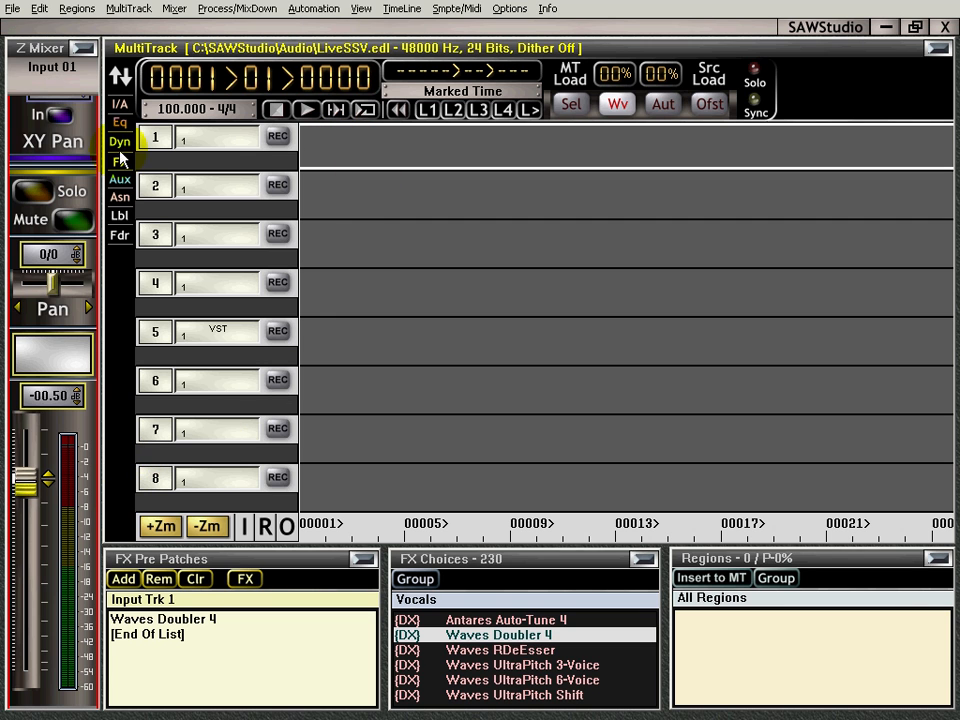
mouse_move(128, 376)
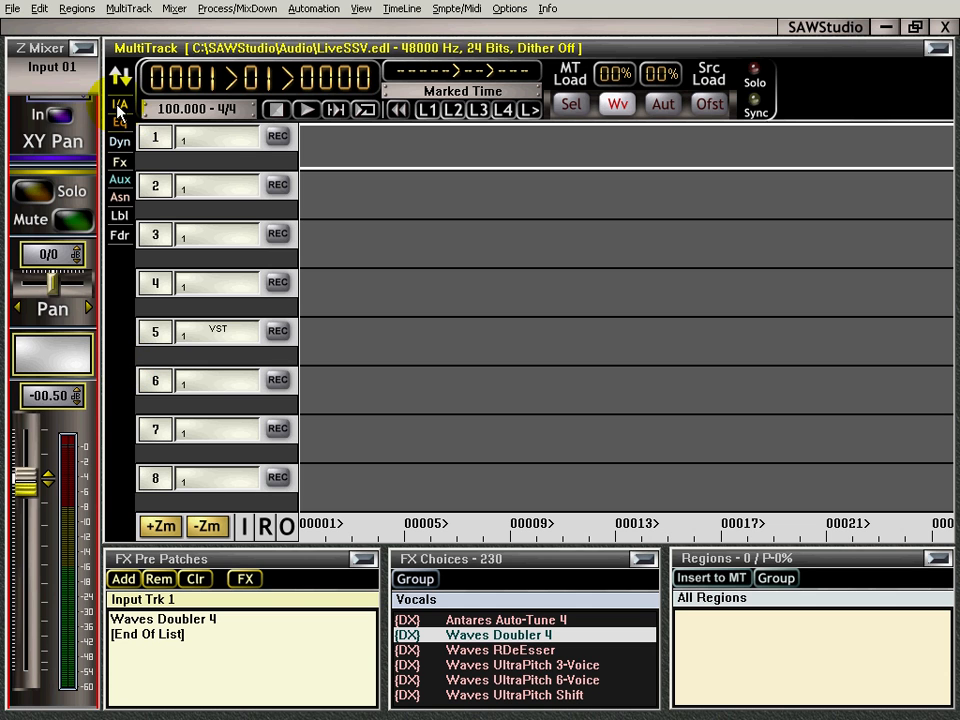
left_click(120, 104)
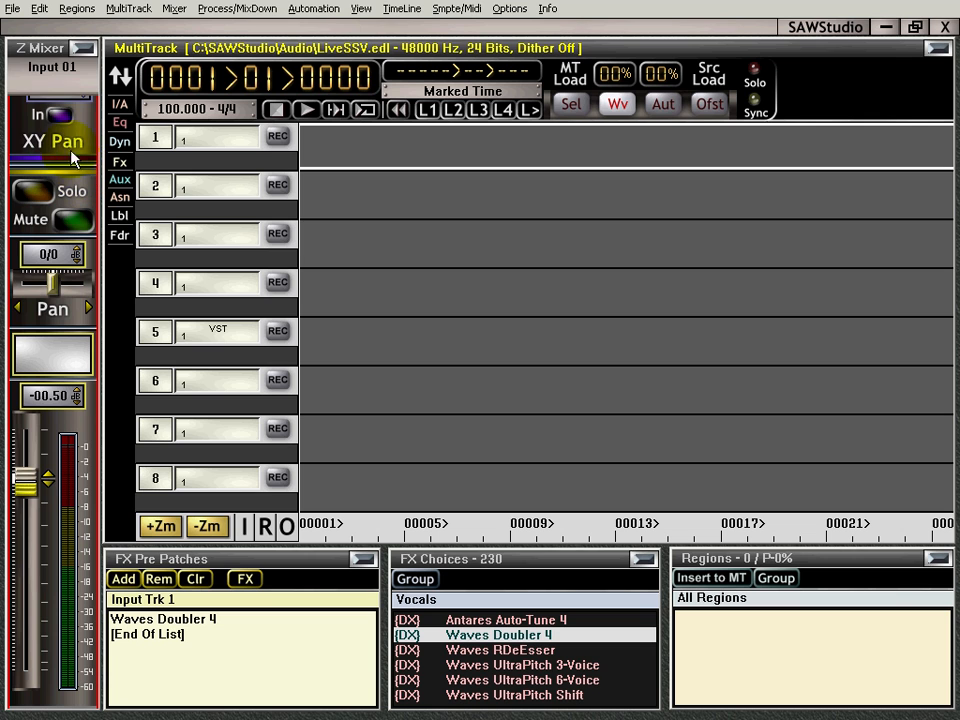
mouse_move(304, 204)
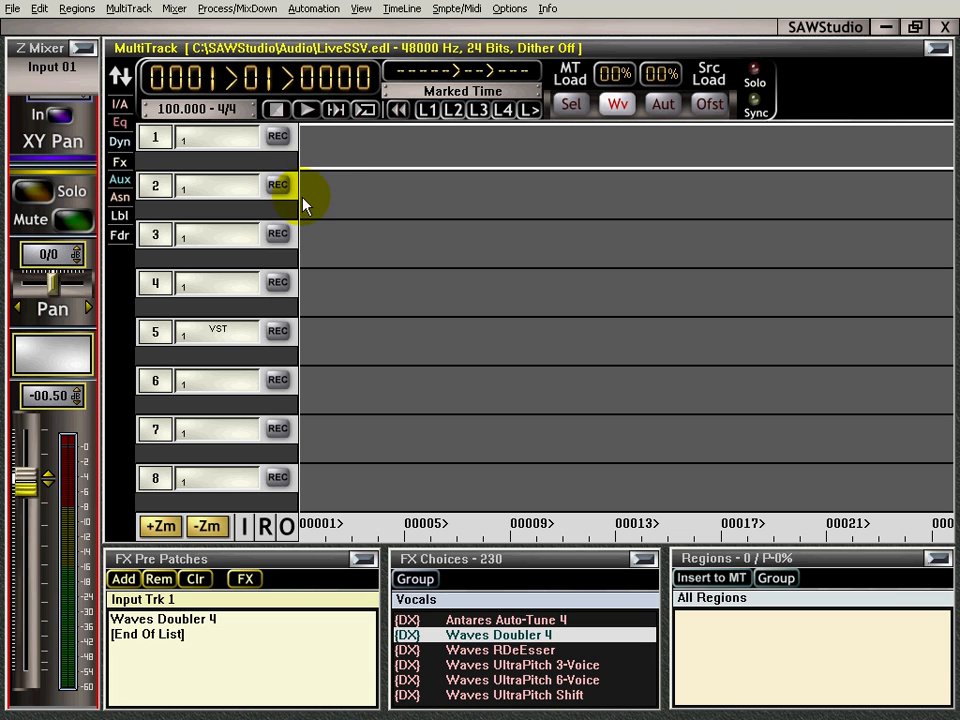
mouse_move(70, 124)
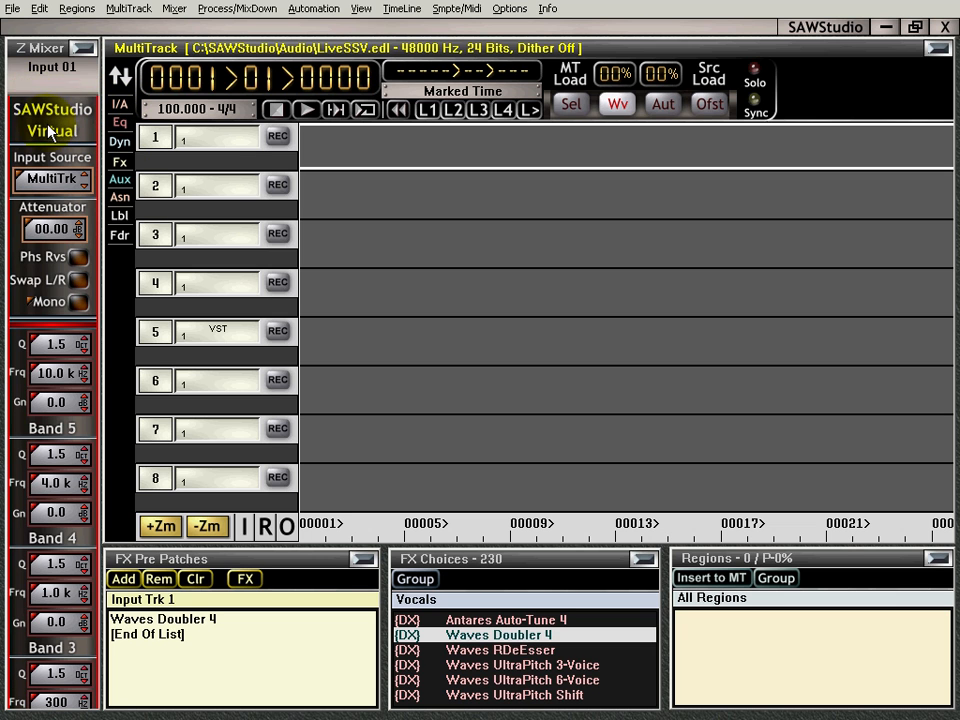
mouse_move(20, 168)
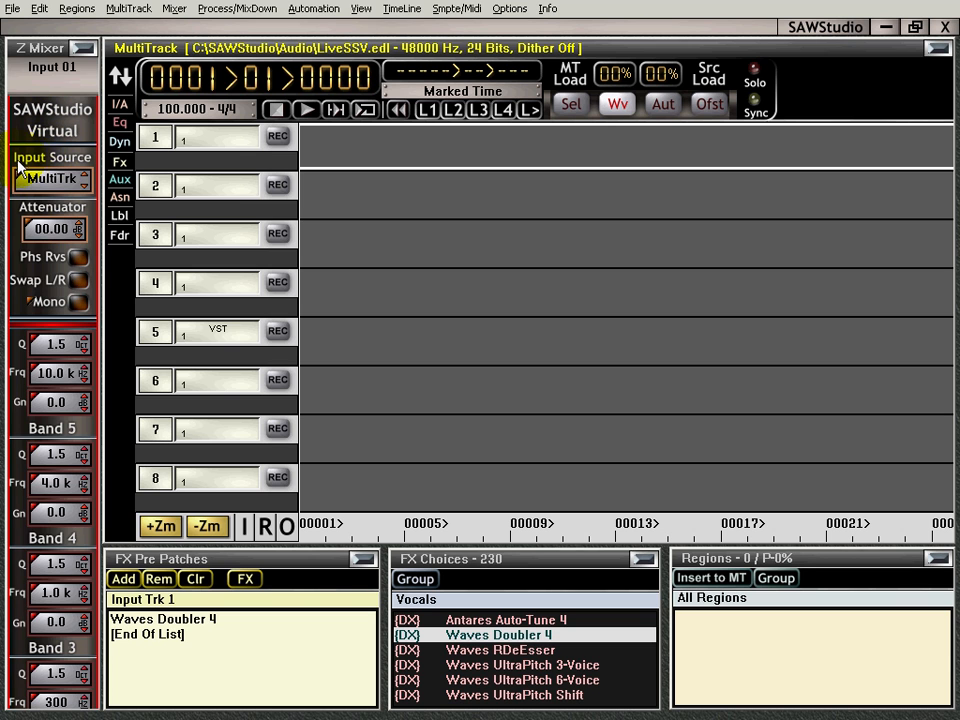
- Switch Input 01's channel source from MultiTrk to Dev 01 – Asio – Analog 1
left_click(52, 180)
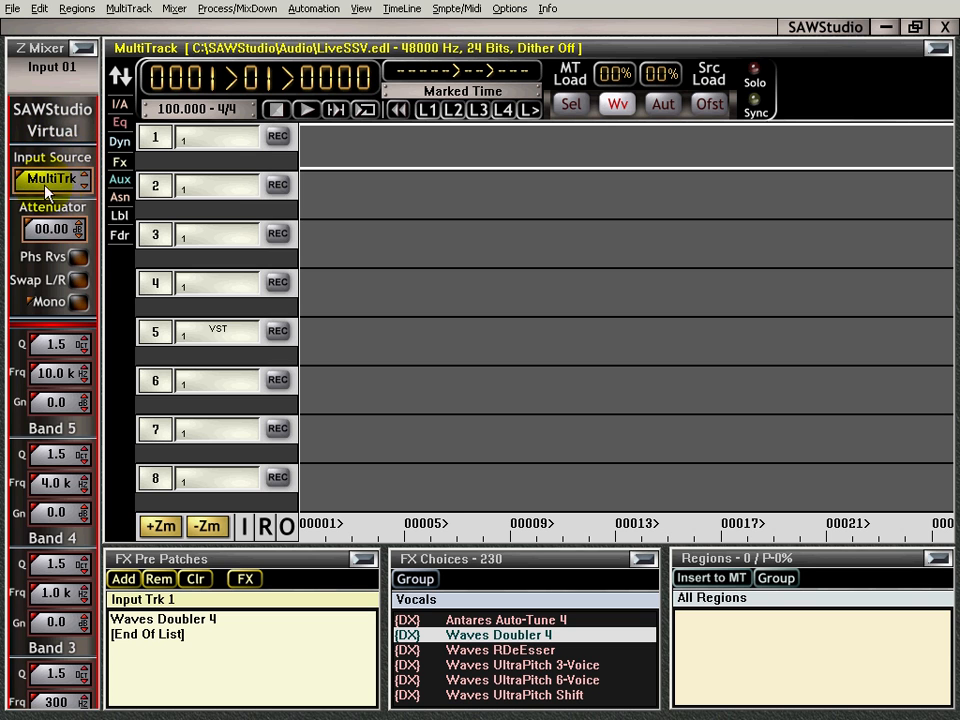
left_click(52, 180)
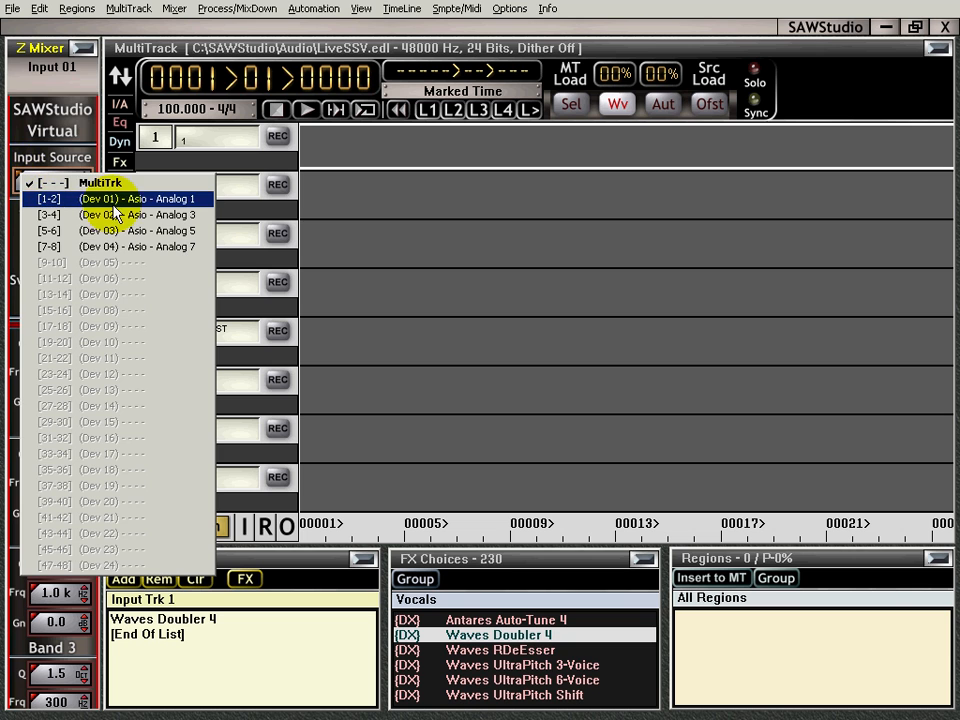
left_click(112, 200)
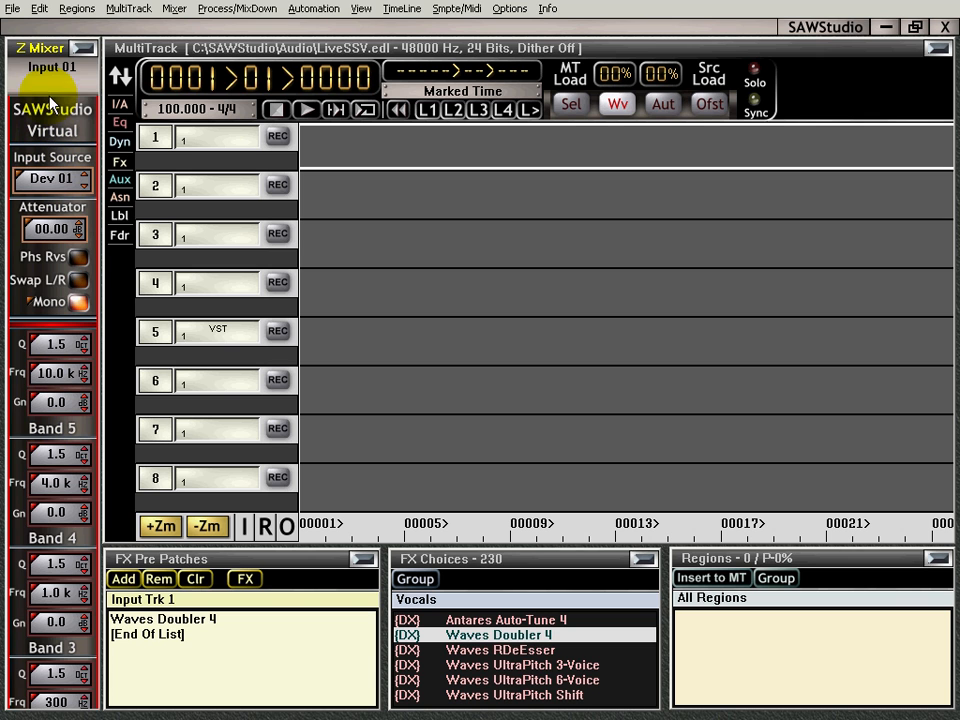
left_click(50, 512)
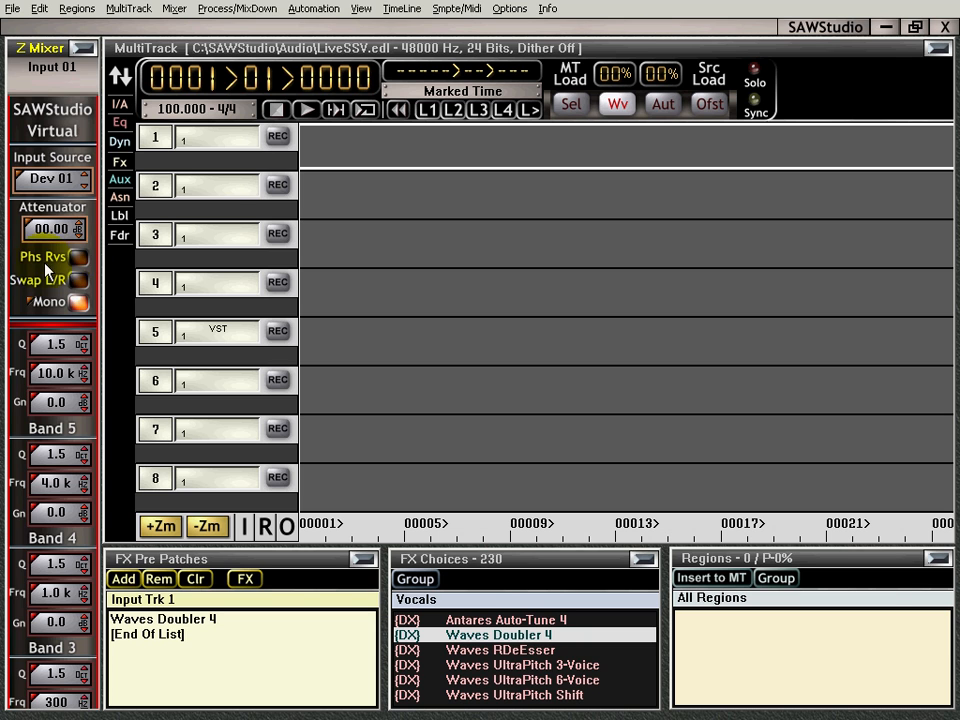
mouse_move(36, 280)
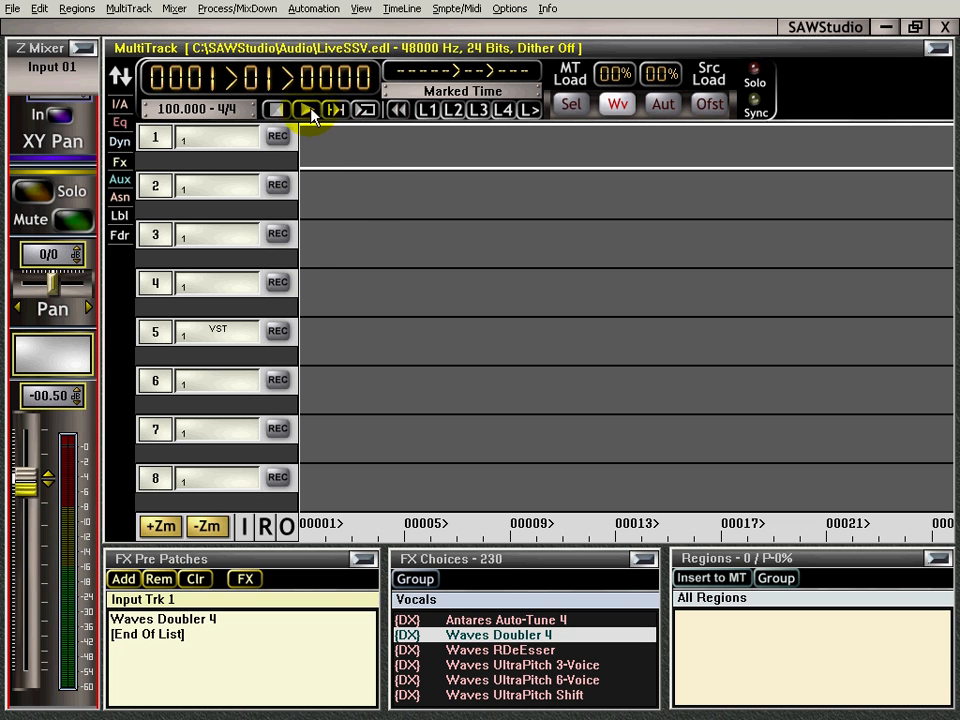
left_click(316, 110)
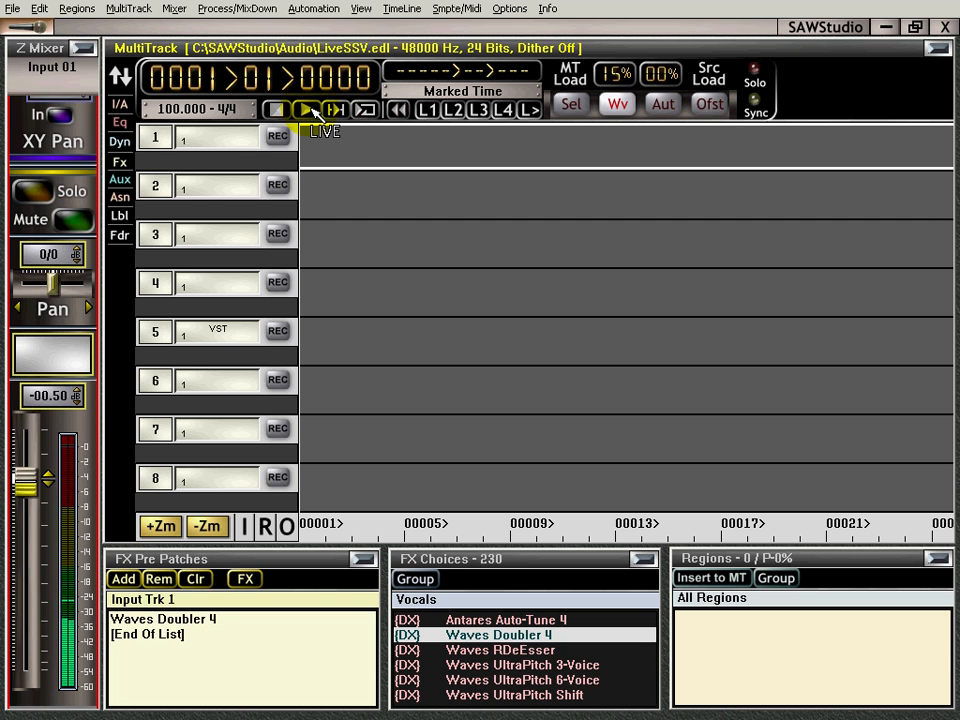
left_click(316, 110)
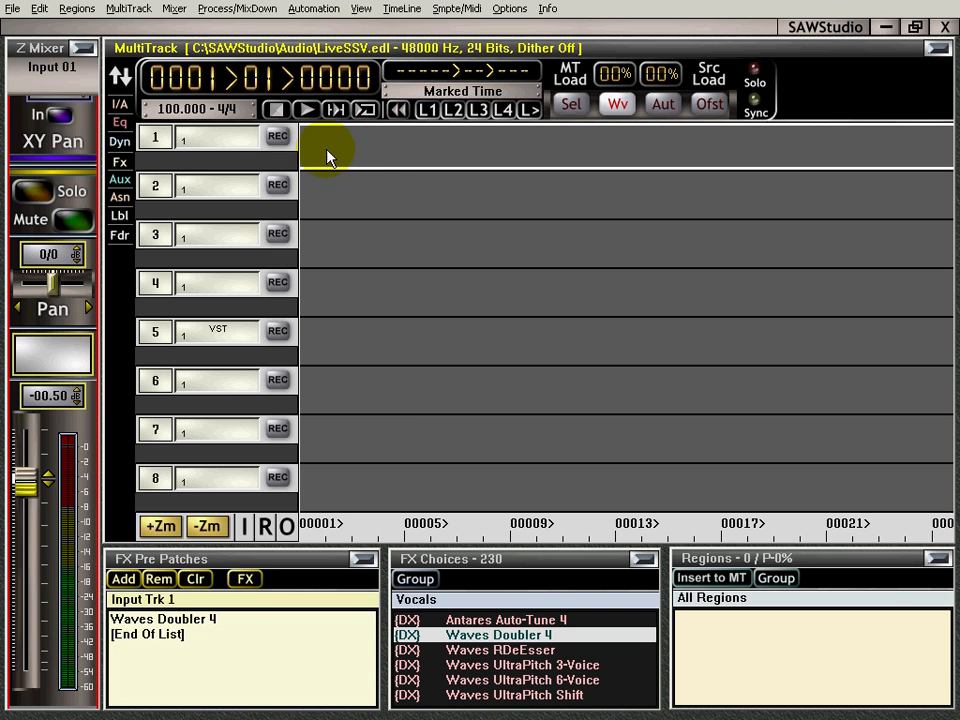
mouse_move(392, 438)
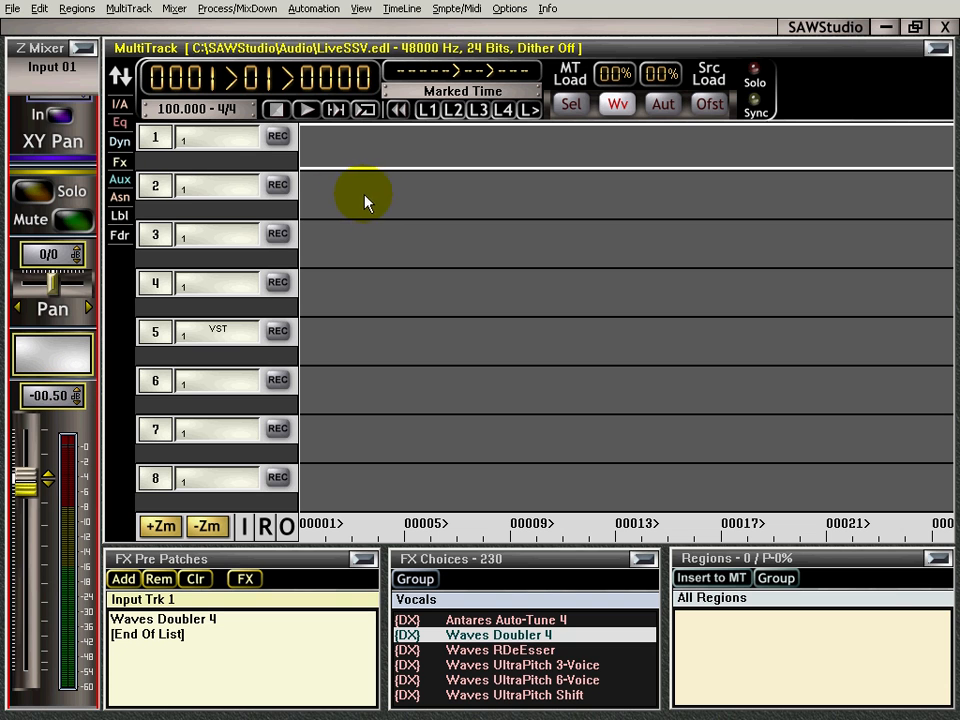
mouse_move(30, 110)
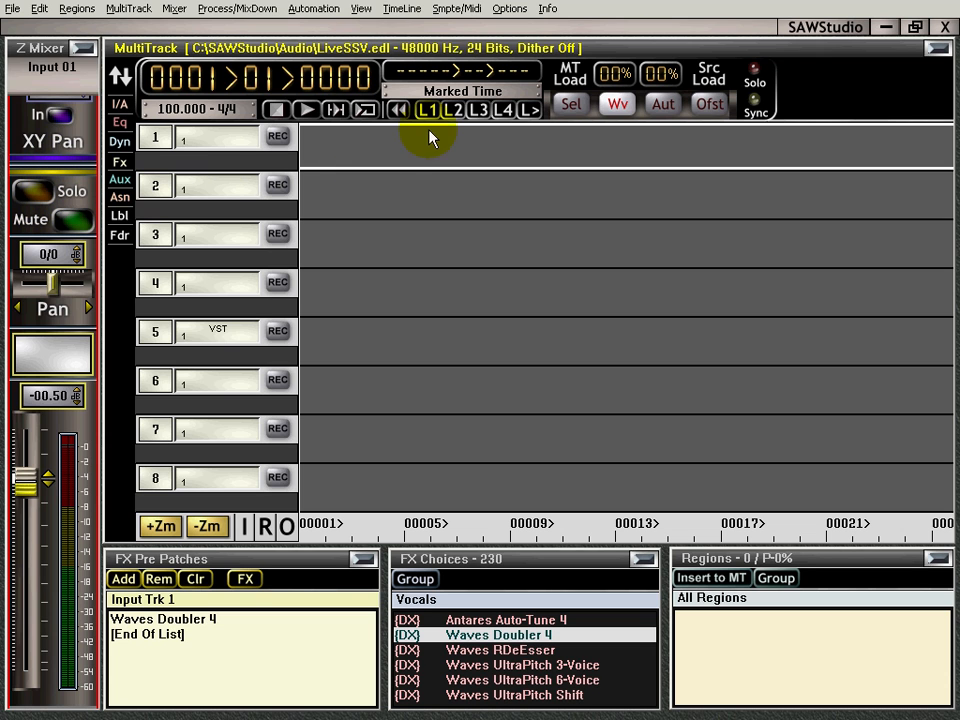
mouse_move(378, 148)
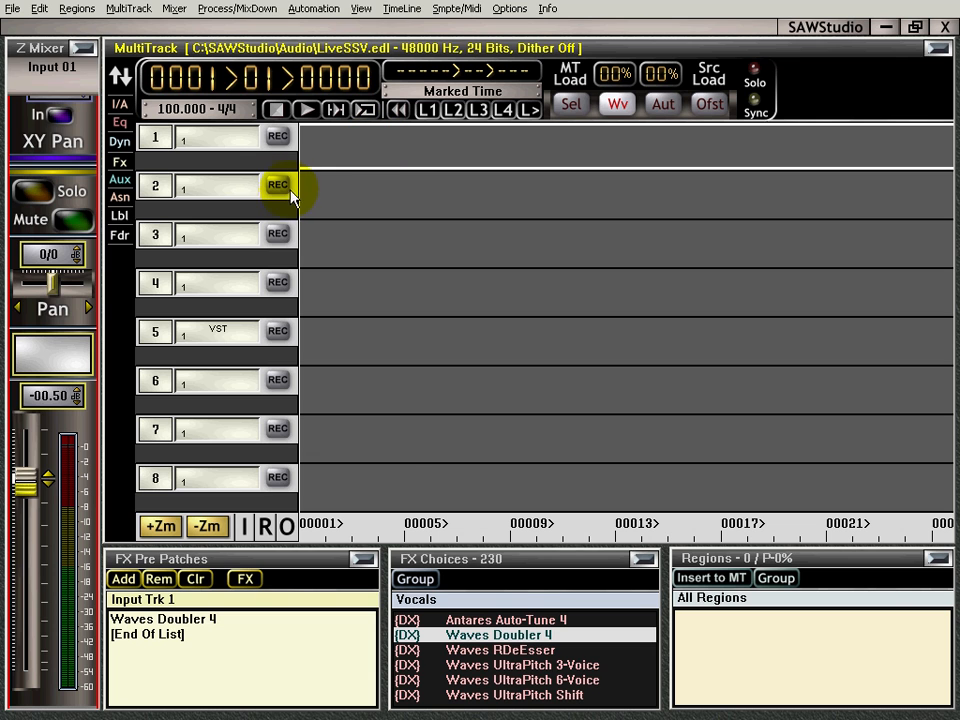
- Arm track 2, set its record input to mixer channel 01 (C-01L), and make it REC RDY
left_click(278, 184)
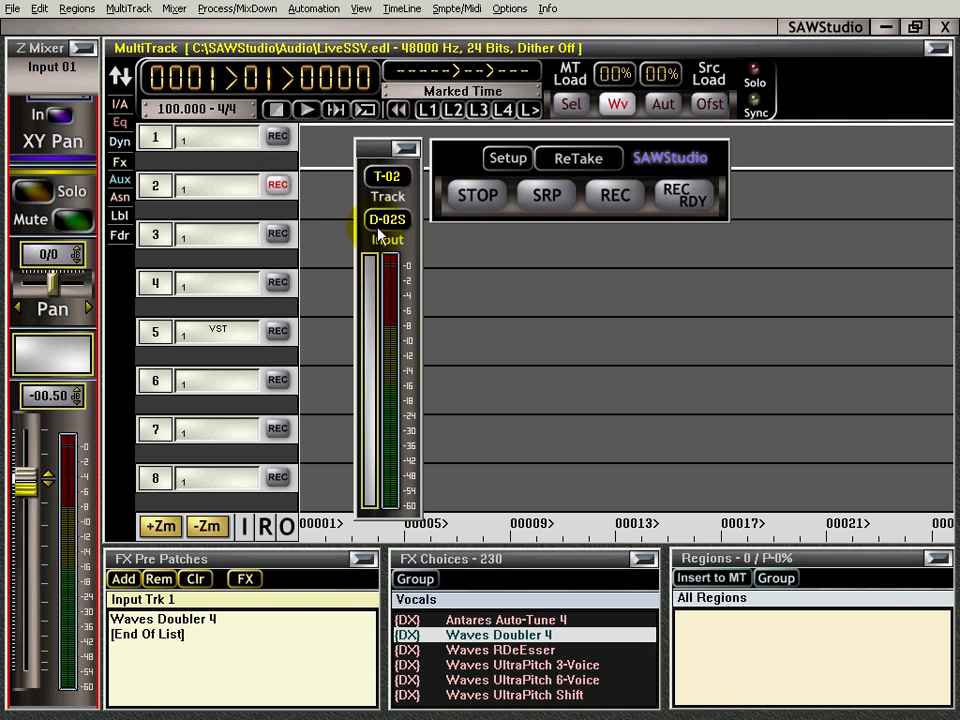
left_click(388, 228)
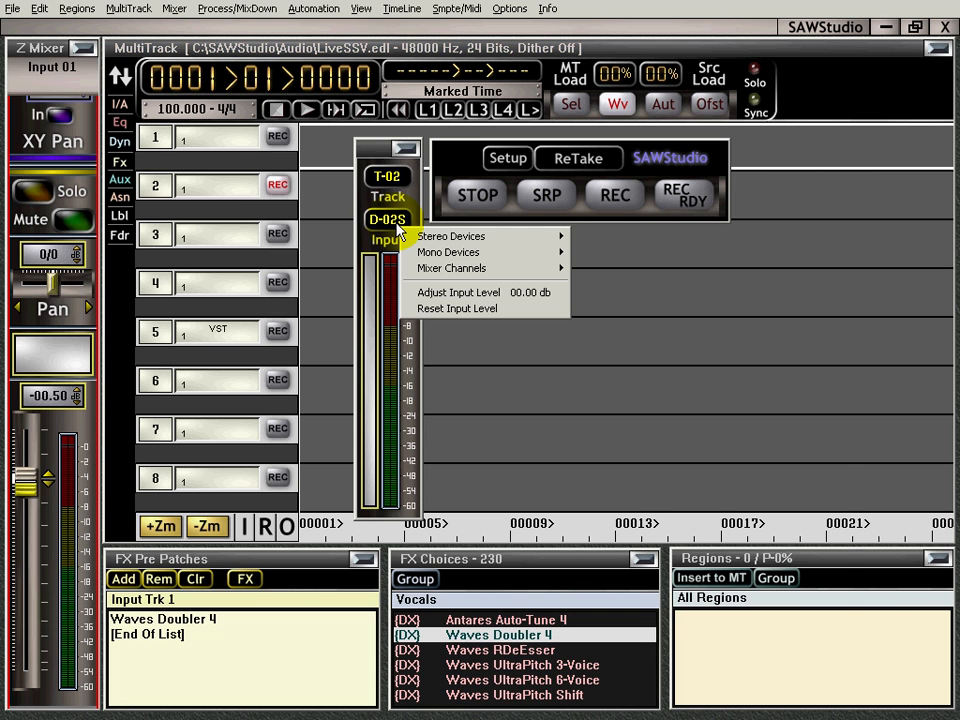
left_click(452, 268)
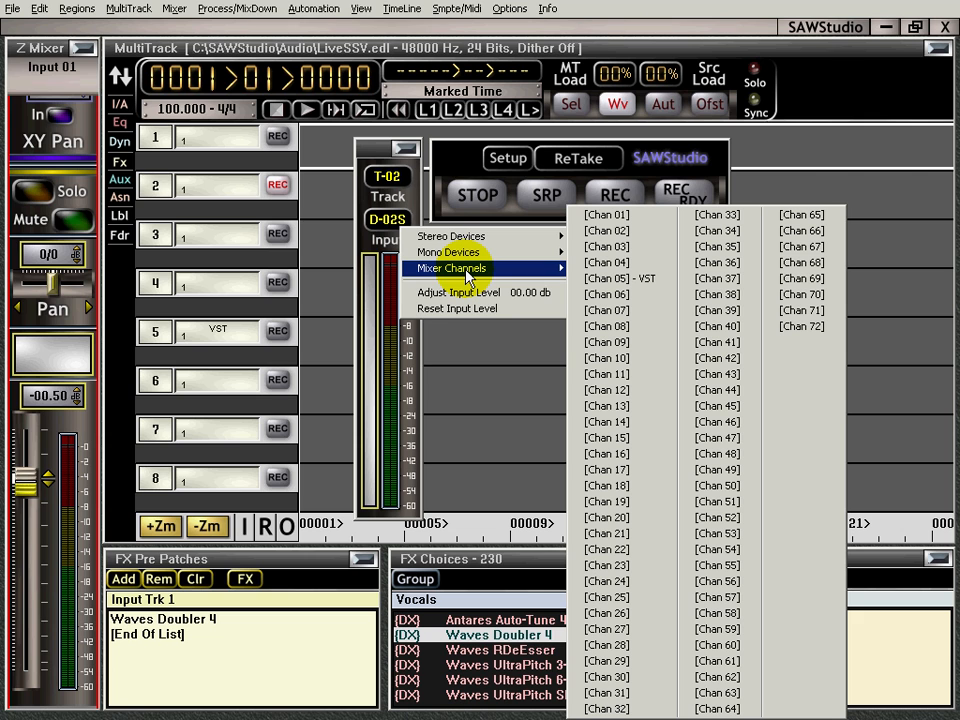
mouse_move(512, 270)
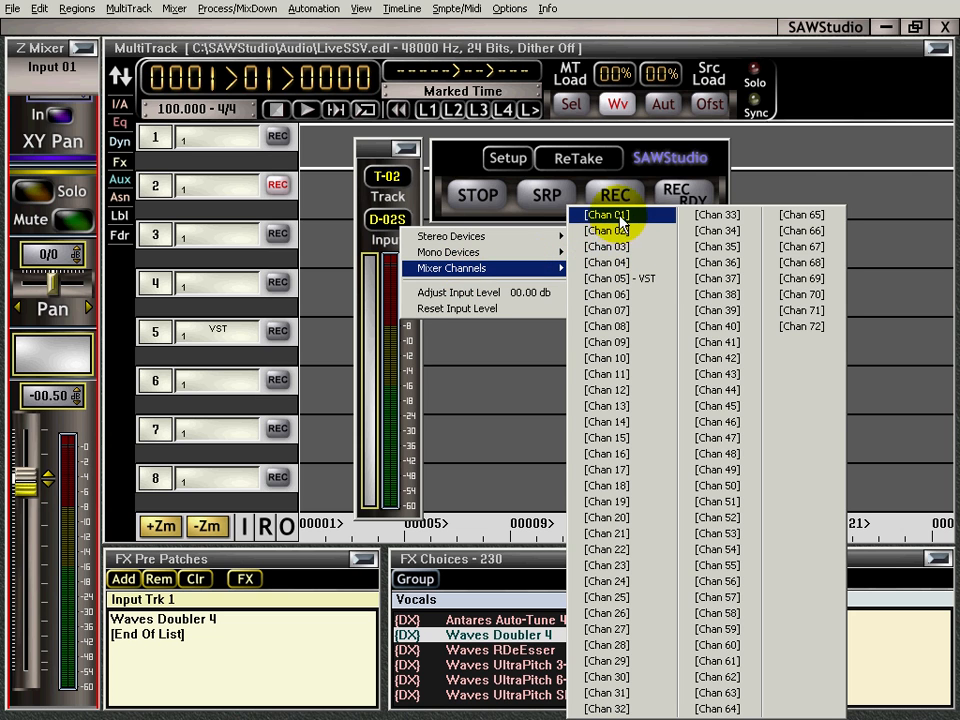
left_click(604, 214)
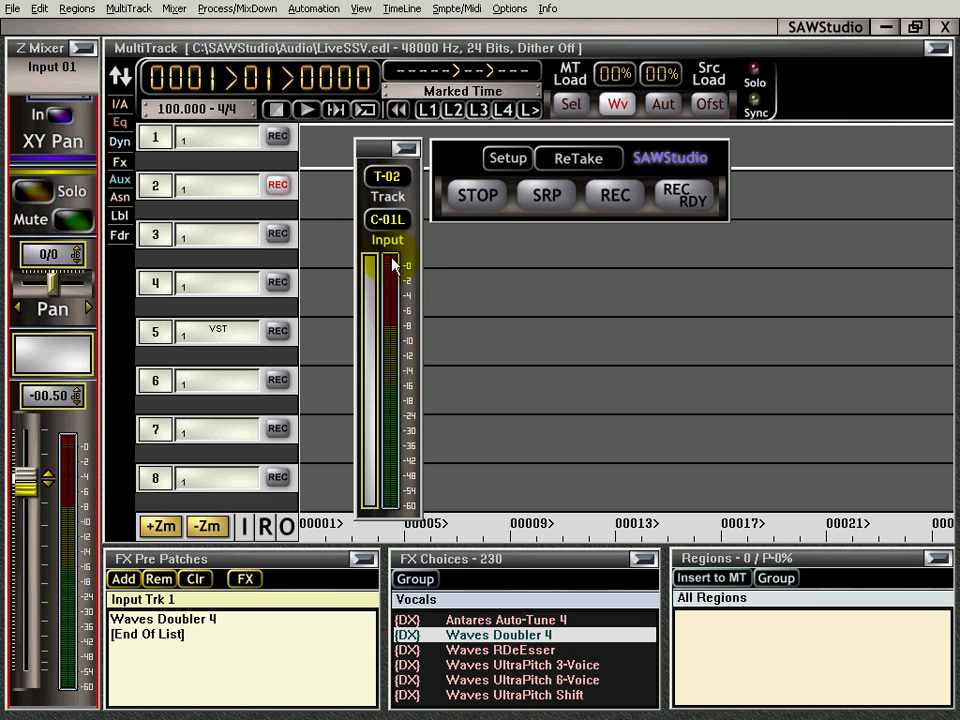
left_click(688, 194)
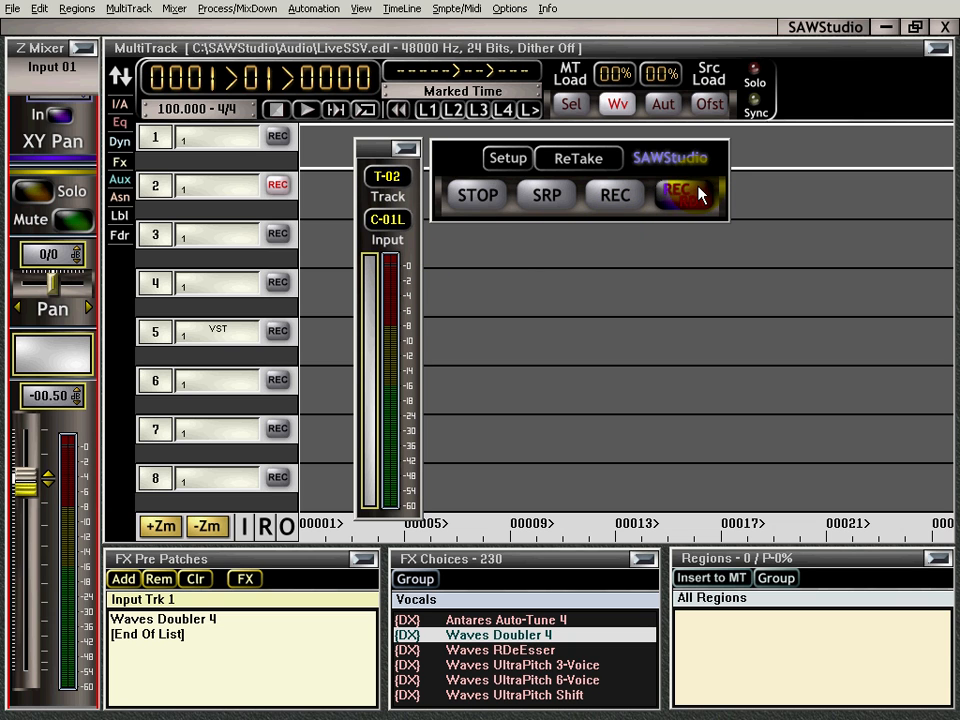
mouse_move(648, 288)
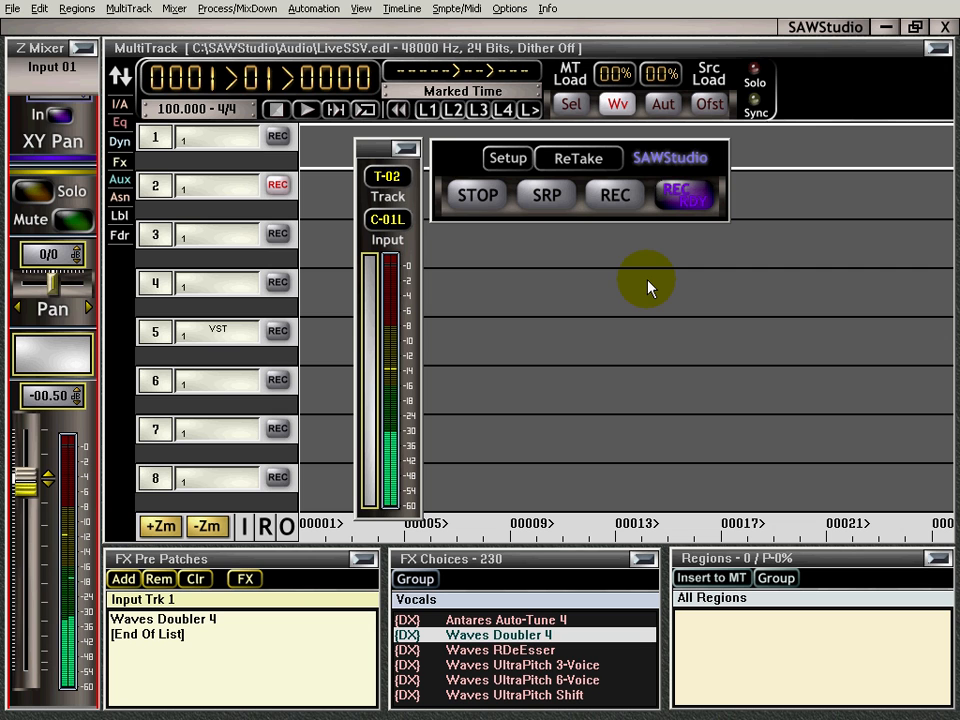
mouse_move(644, 164)
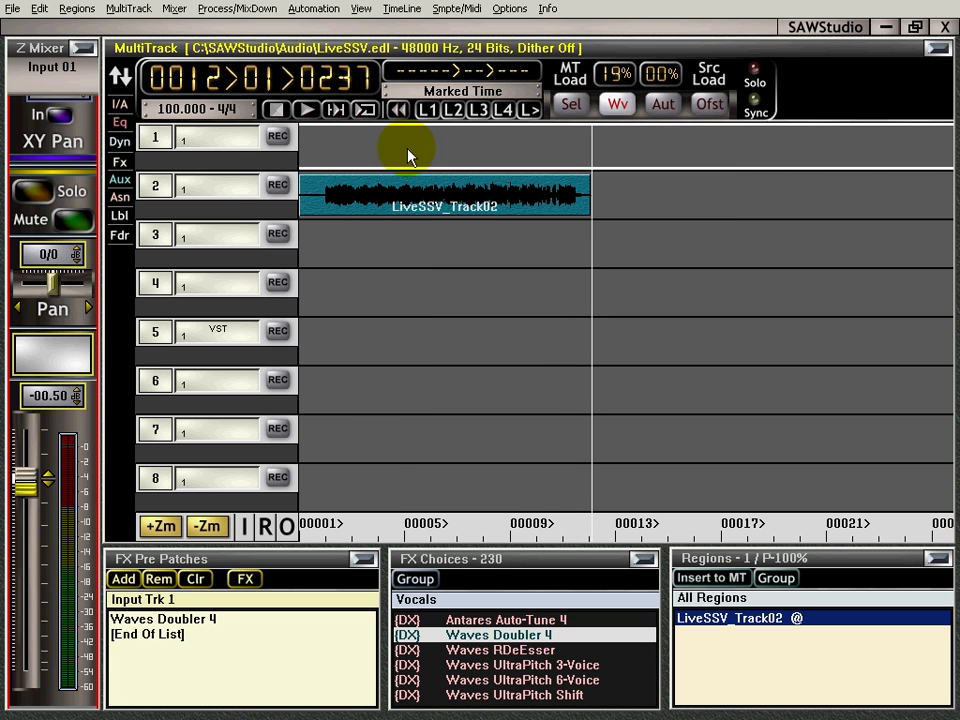
mouse_move(400, 504)
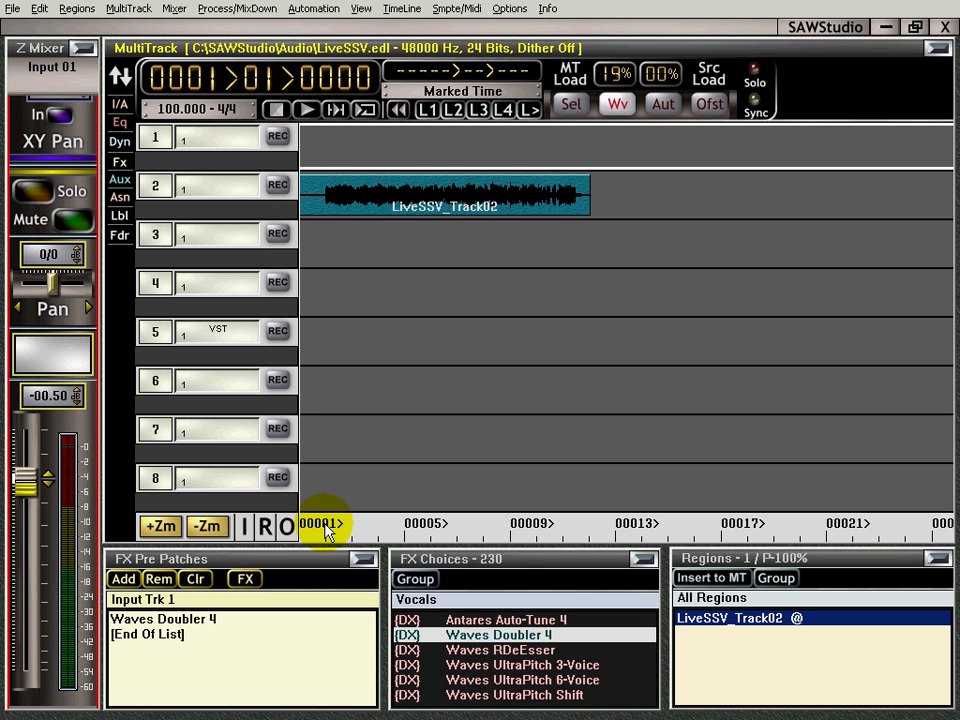
- Rewind to the project start and play back the LiveSSV_Track02 guitar take
left_click(308, 110)
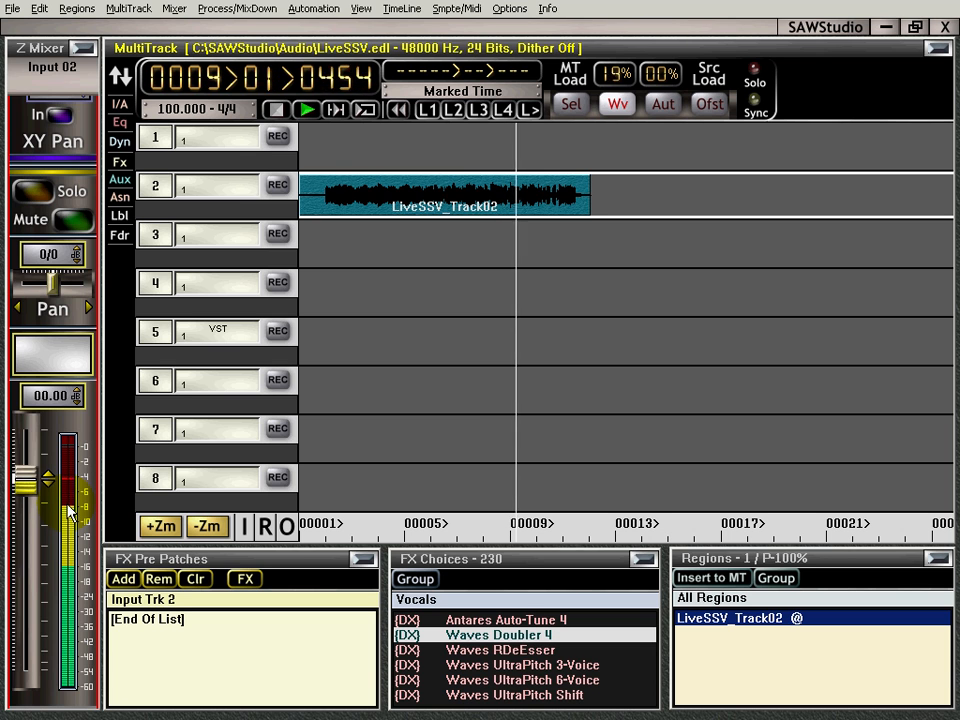
left_click(308, 108)
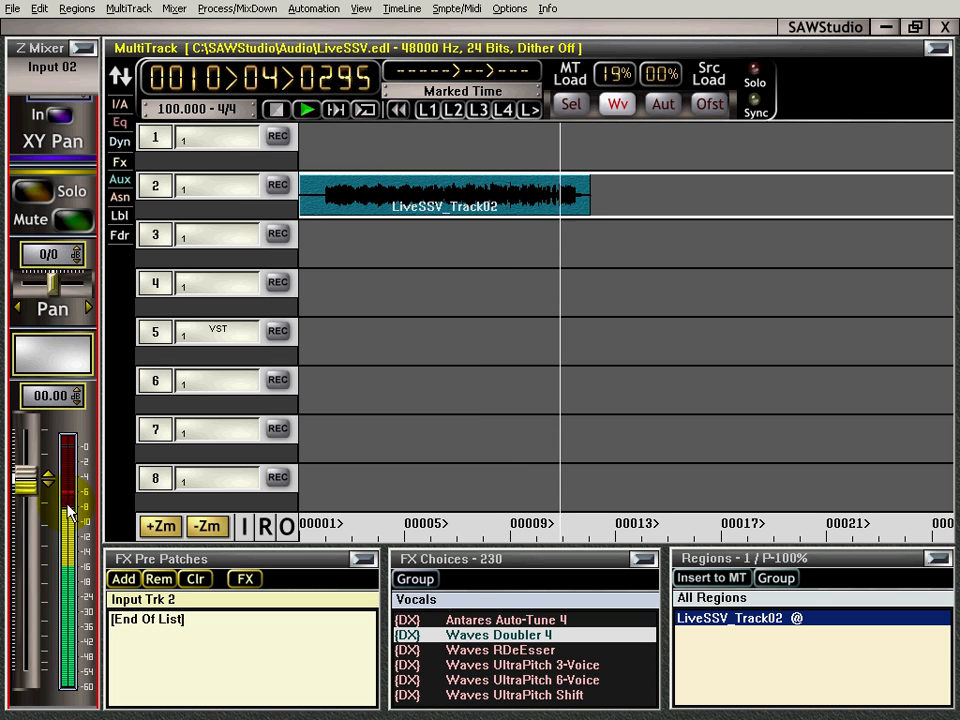
left_click(308, 108)
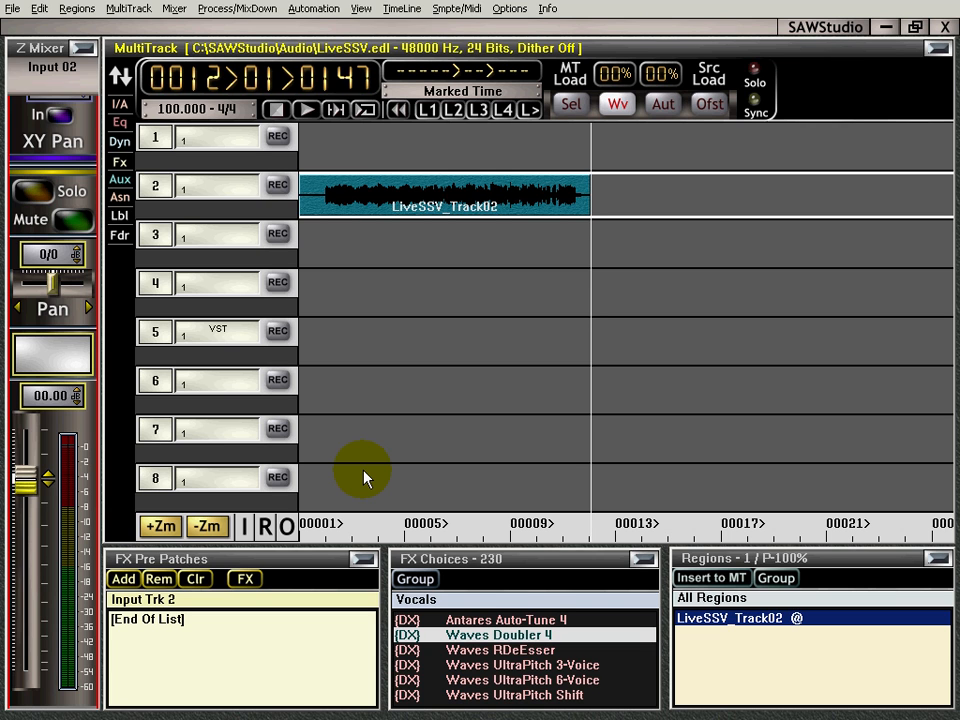
mouse_move(400, 136)
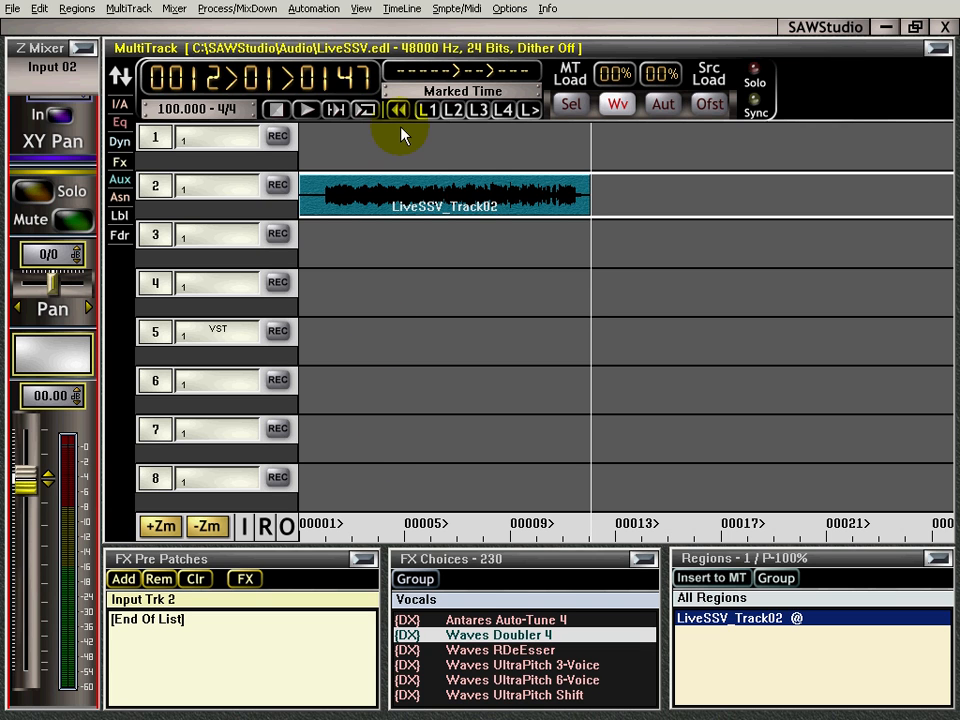
mouse_move(548, 458)
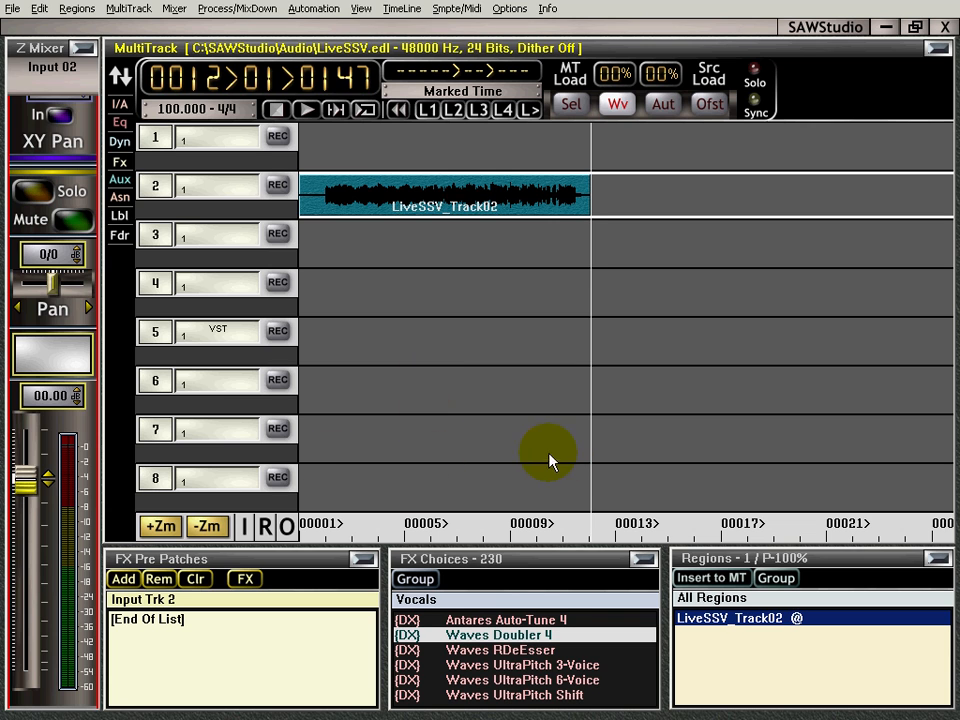
mouse_move(438, 424)
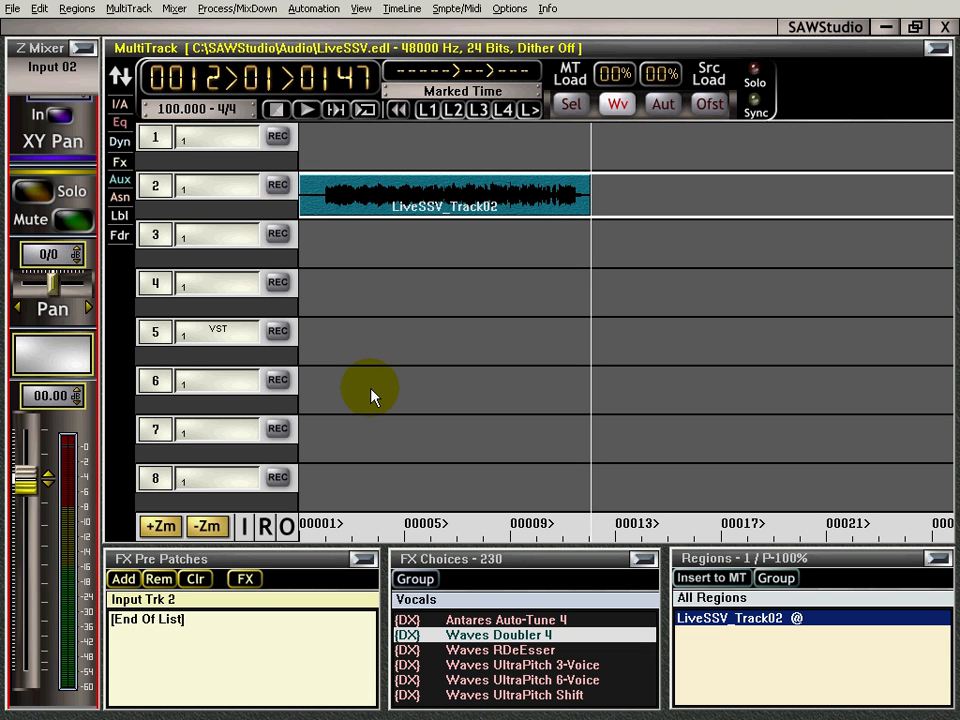
mouse_move(456, 396)
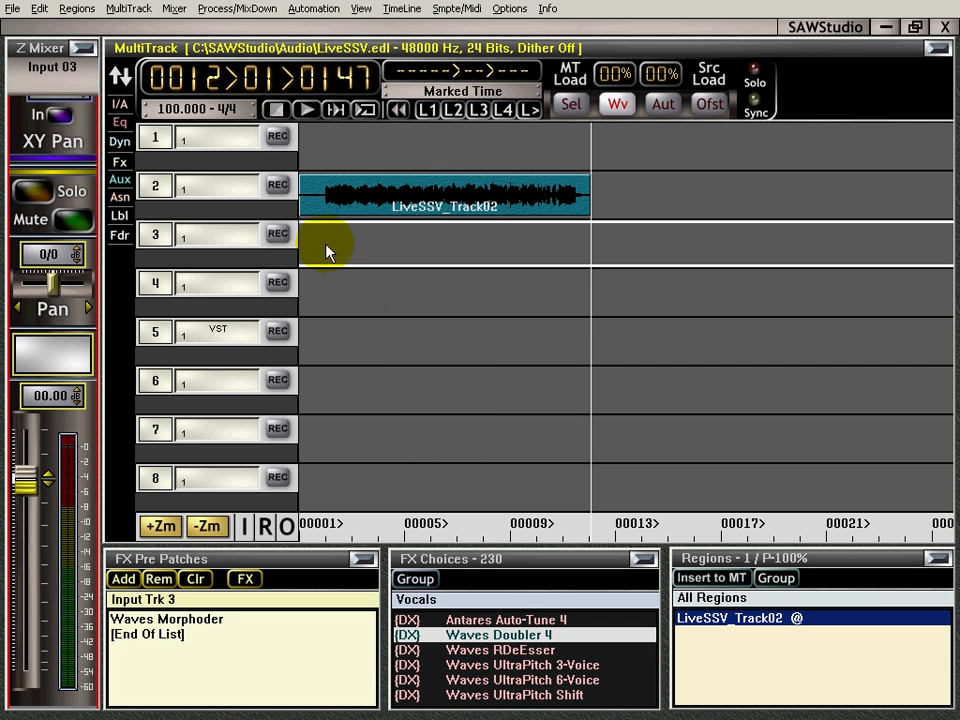
- Rewind and start the track 2 guitar take playing once more from the project start
left_click(330, 536)
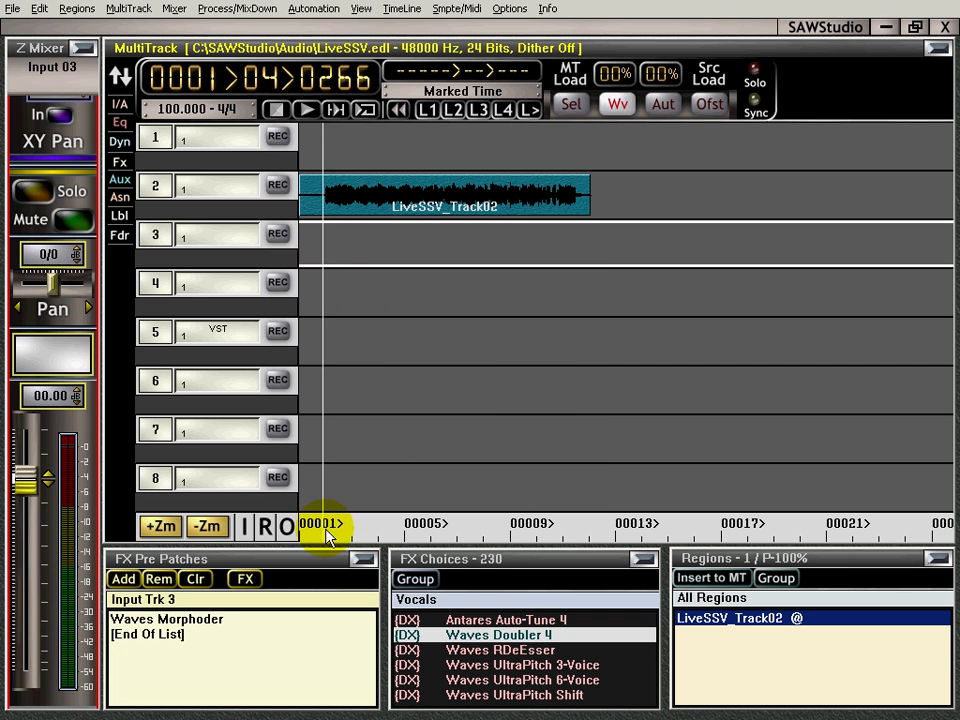